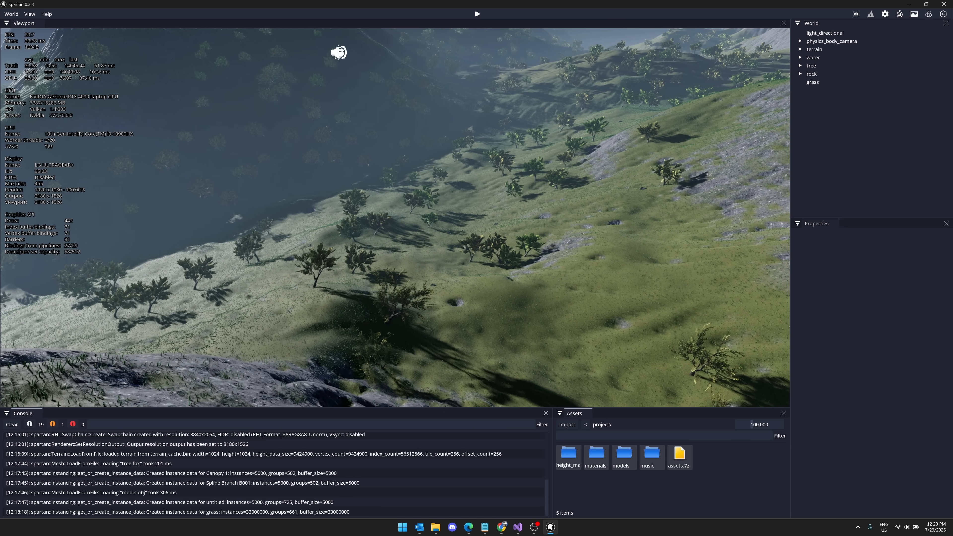
mouse_move(869, 14)
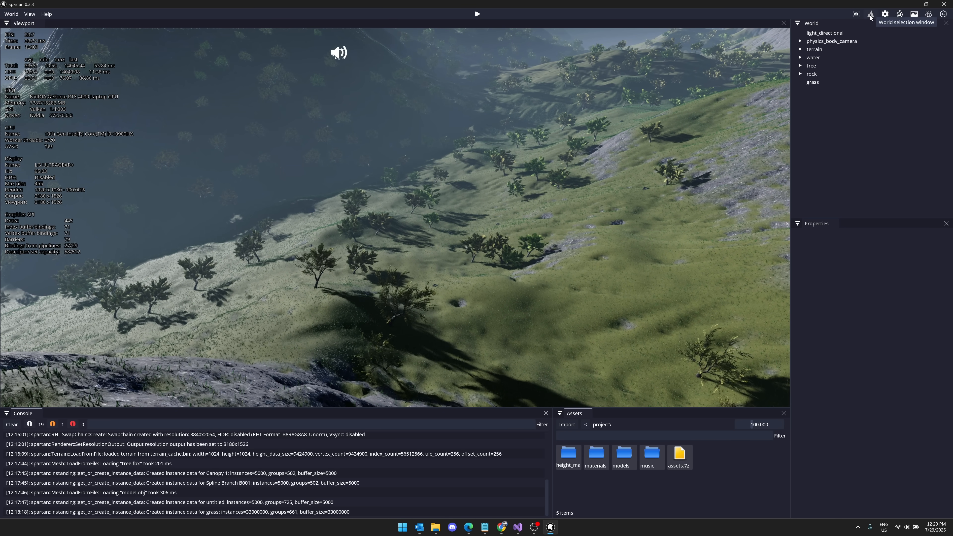
Load the '6. Minecraft (blocky aesthetic)' world in place of the forest scene
left_click(870, 14)
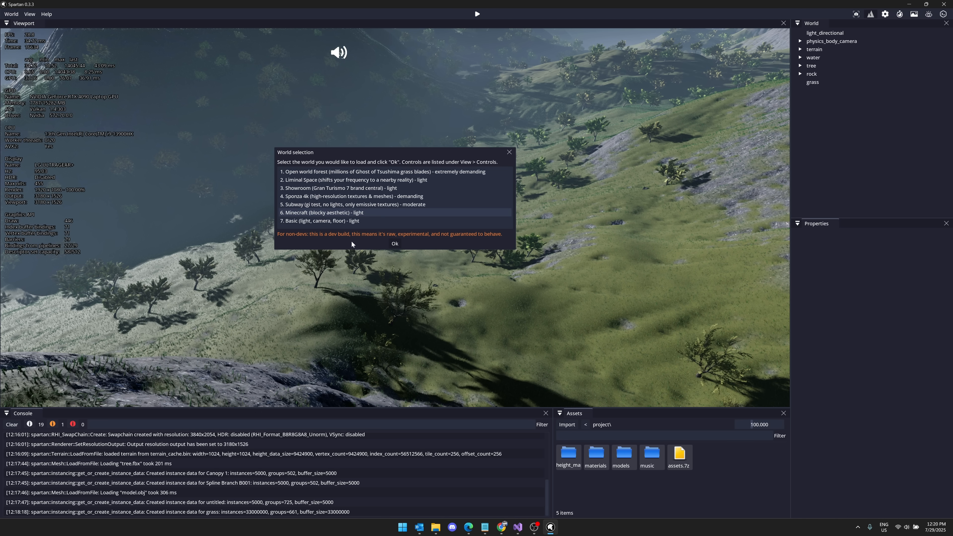
left_click(394, 243)
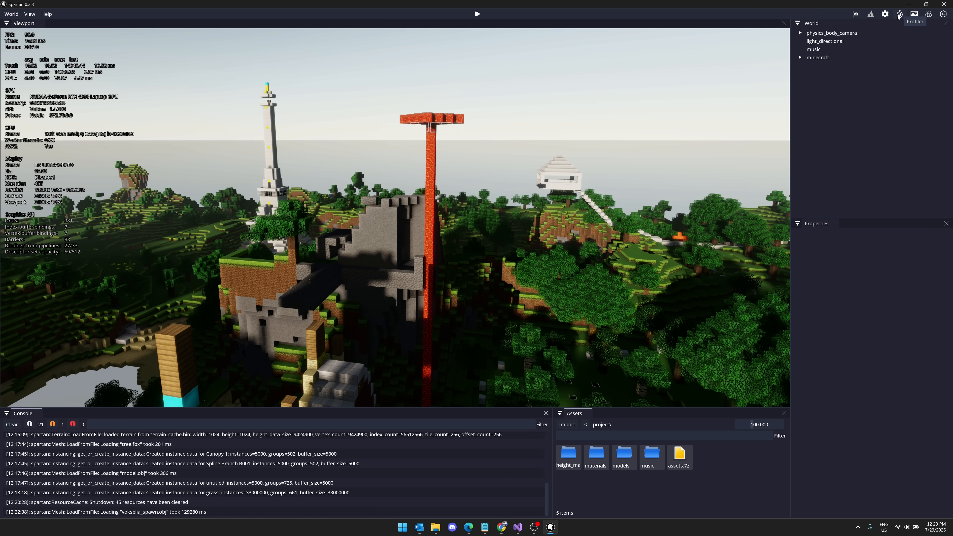
left_click(899, 13)
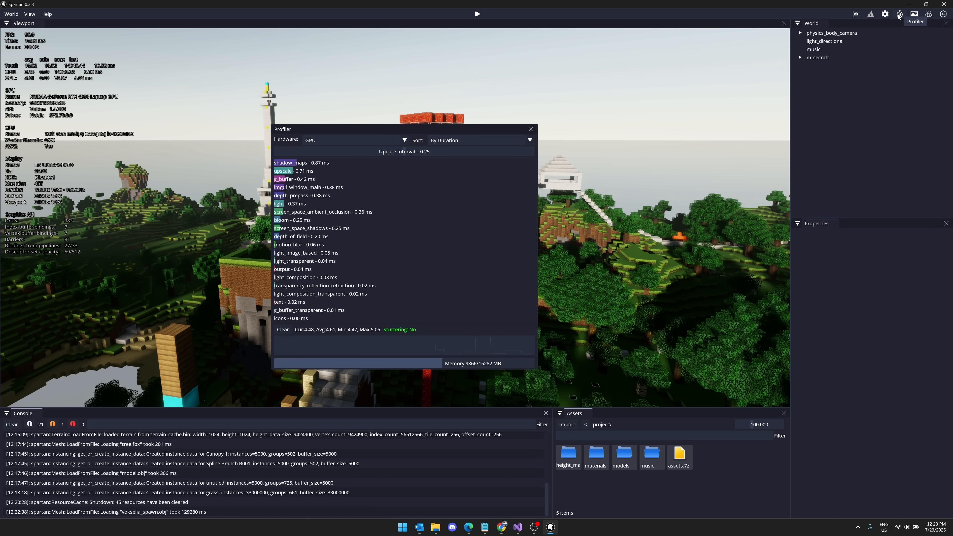
left_click(885, 14)
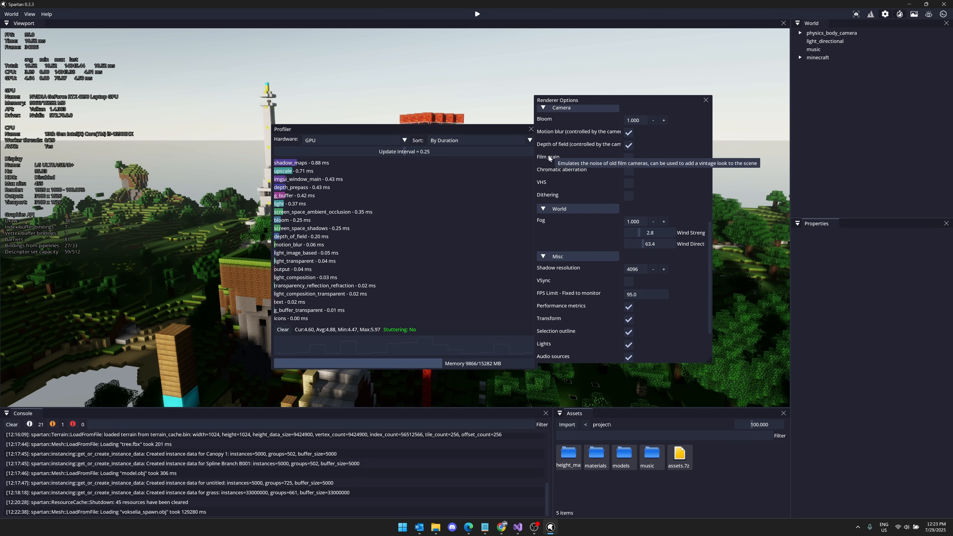
scroll("up", 3)
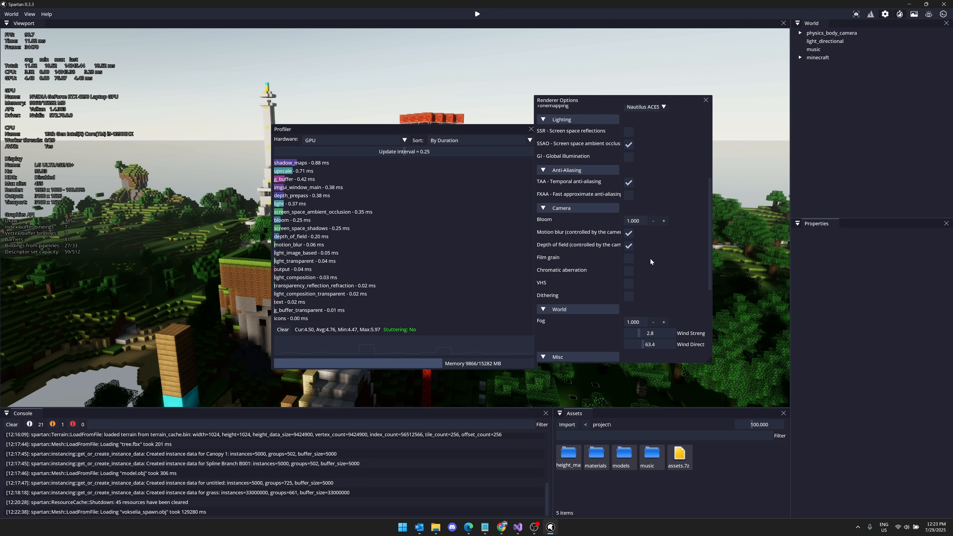
mouse_move(649, 268)
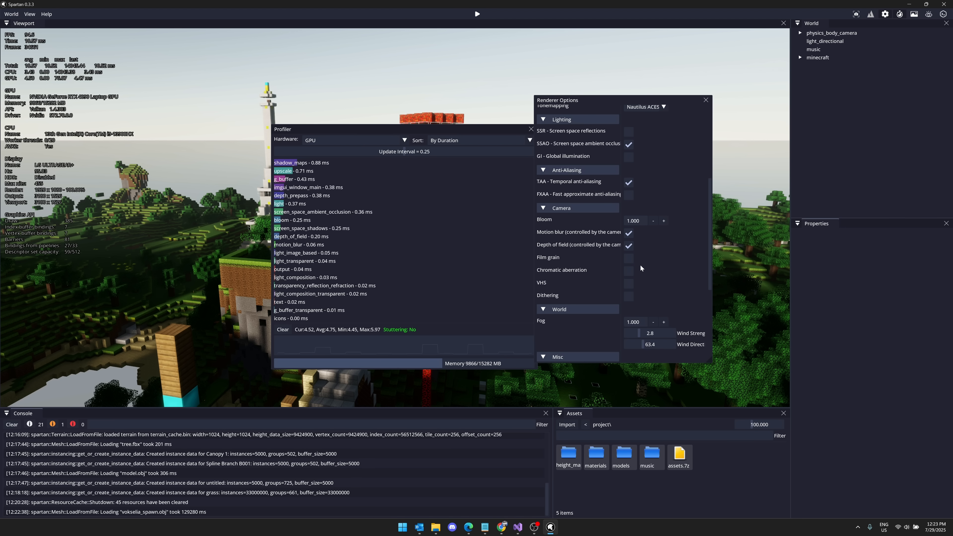
left_click(628, 284)
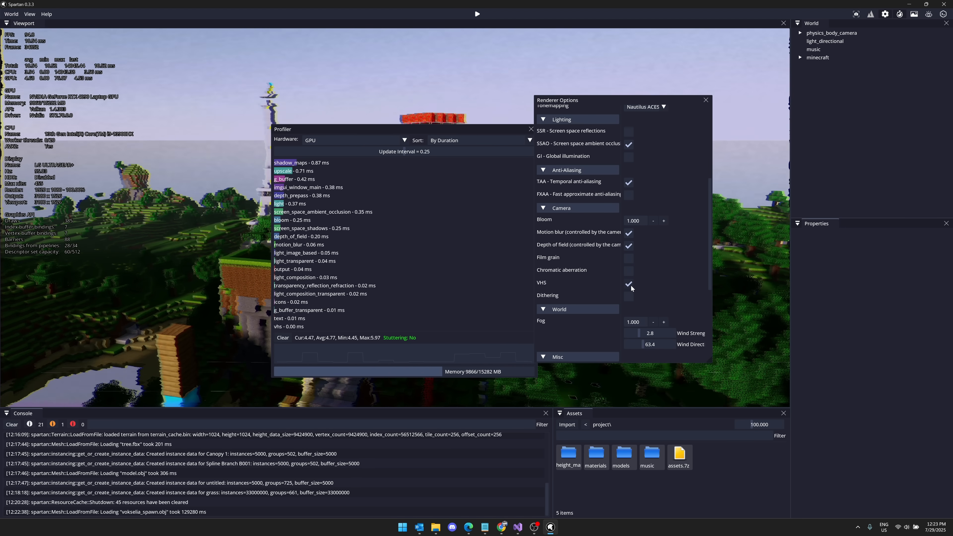
left_click(629, 283)
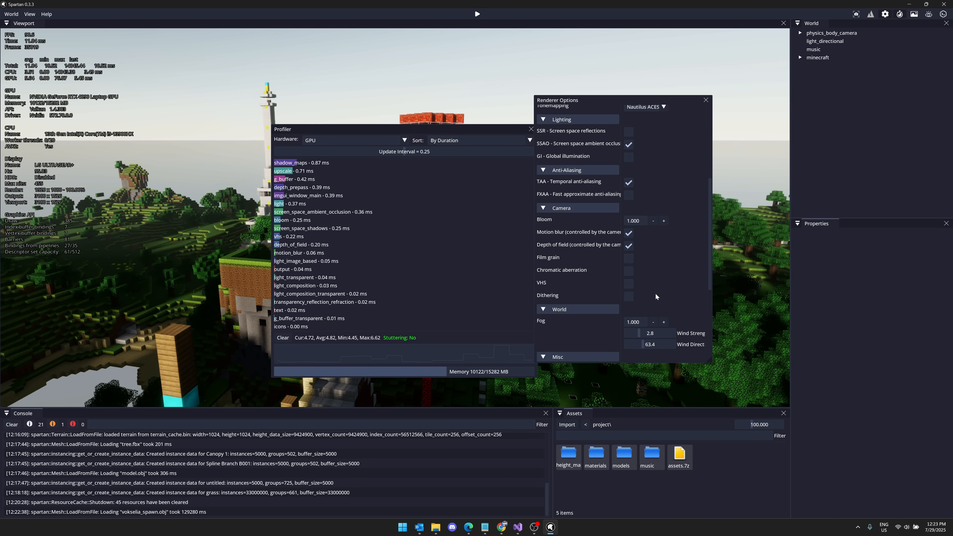
scroll("down", 3)
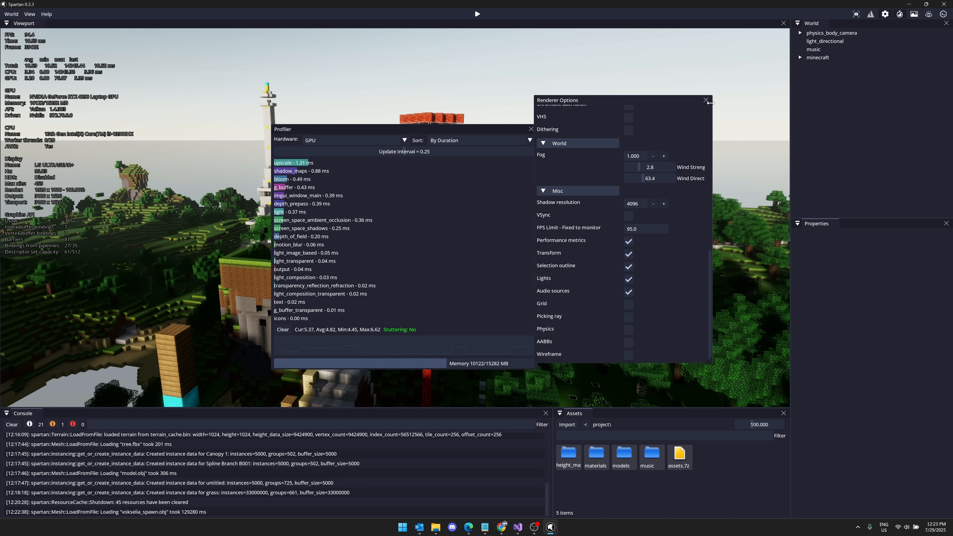
left_click(705, 100)
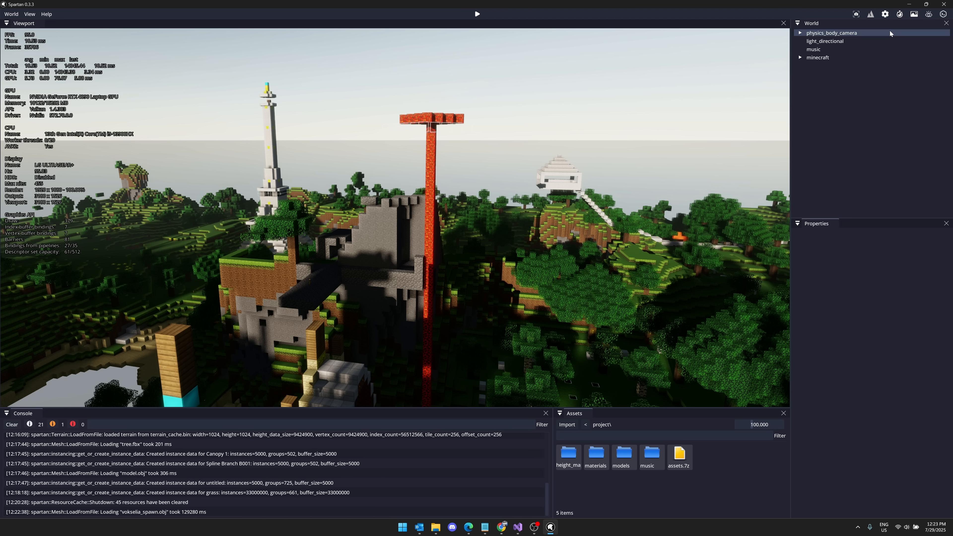
mouse_move(942, 14)
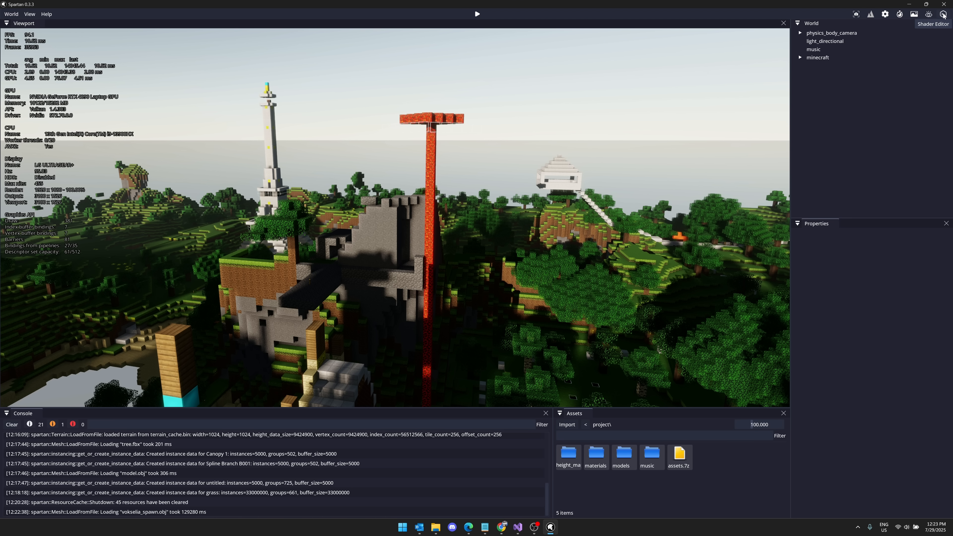
left_click(942, 14)
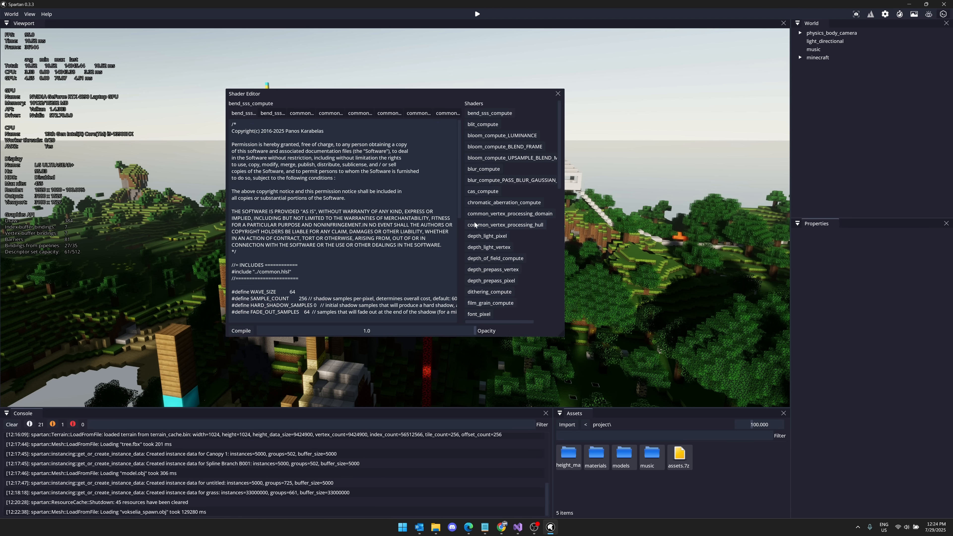
left_click(505, 225)
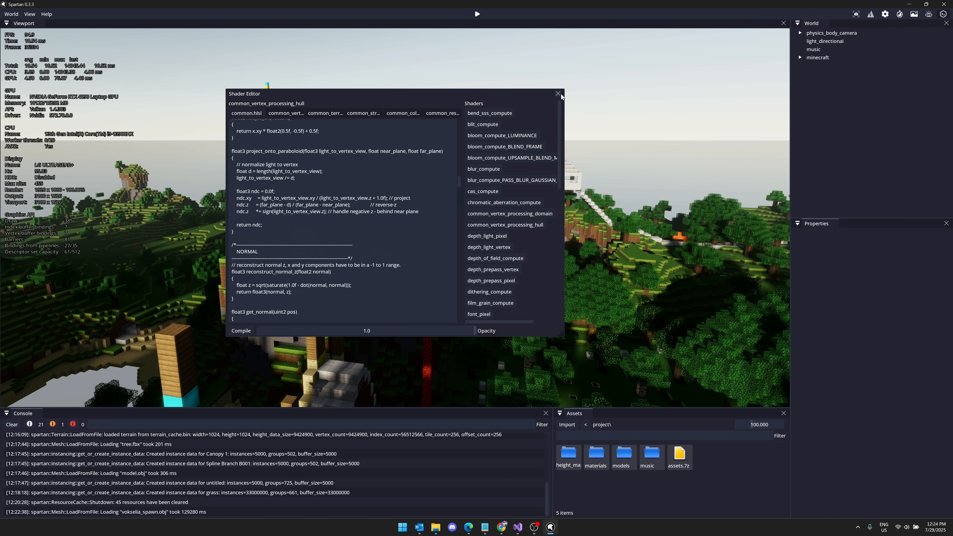
left_click(558, 95)
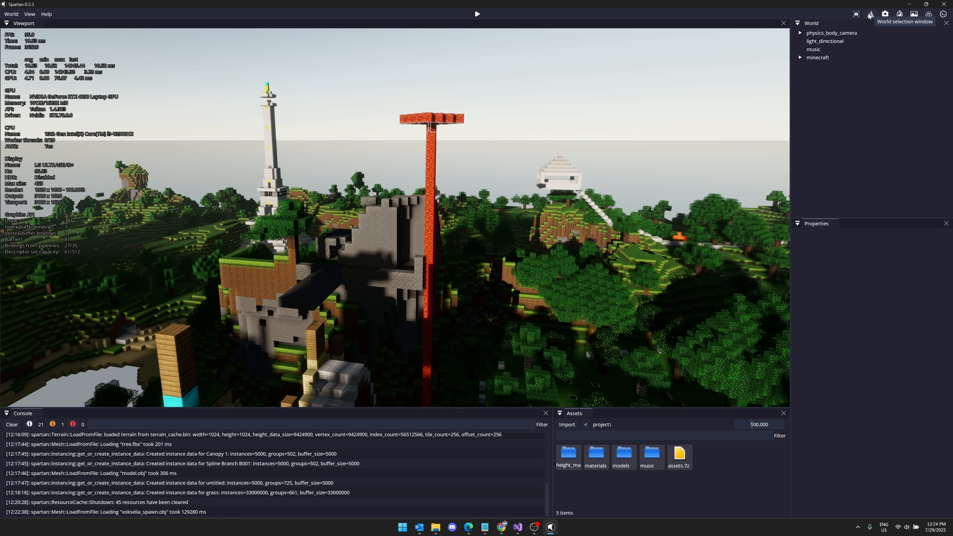
Load the '7. Basic (light, camera, floor)' world in place of the Minecraft world
left_click(869, 14)
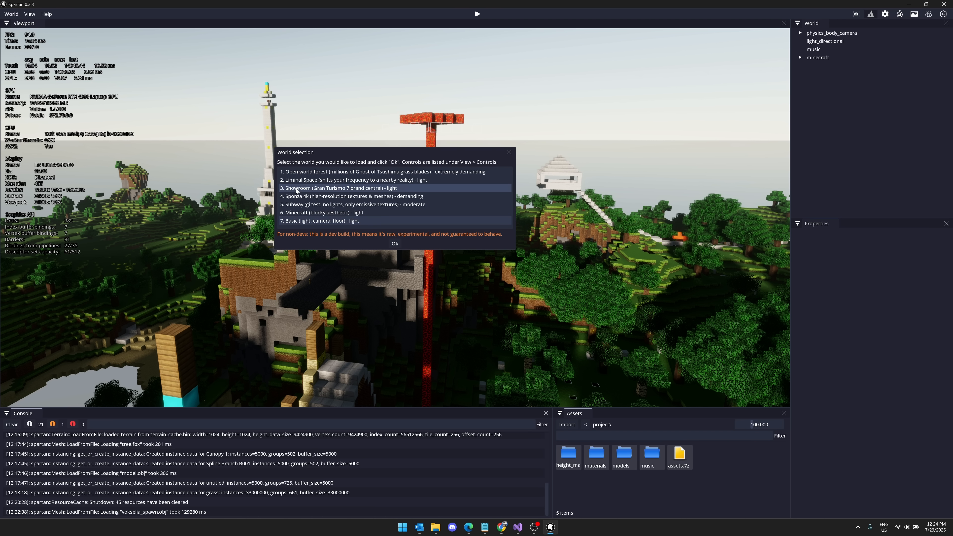
left_click(394, 243)
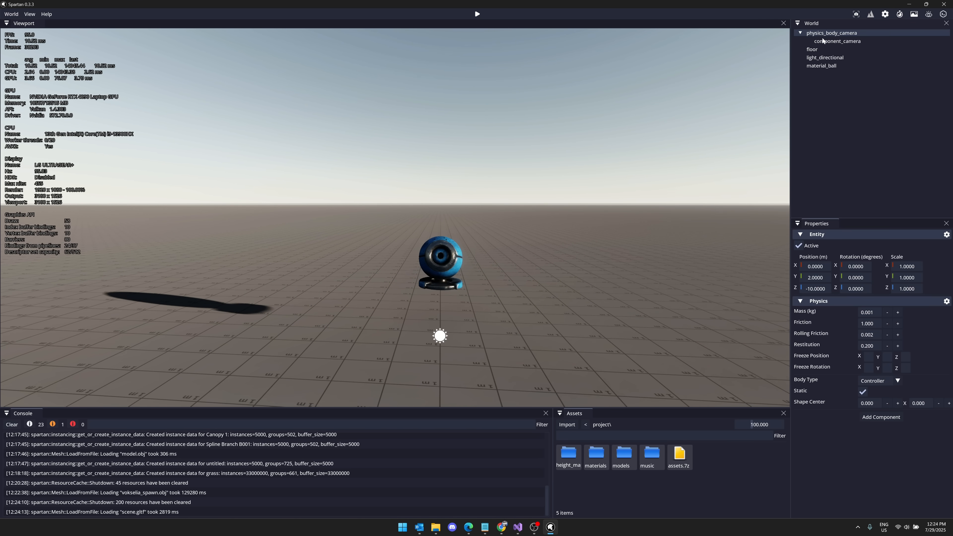
Import rock_1's model.obj from the models folder with default mesh import options
left_click(824, 57)
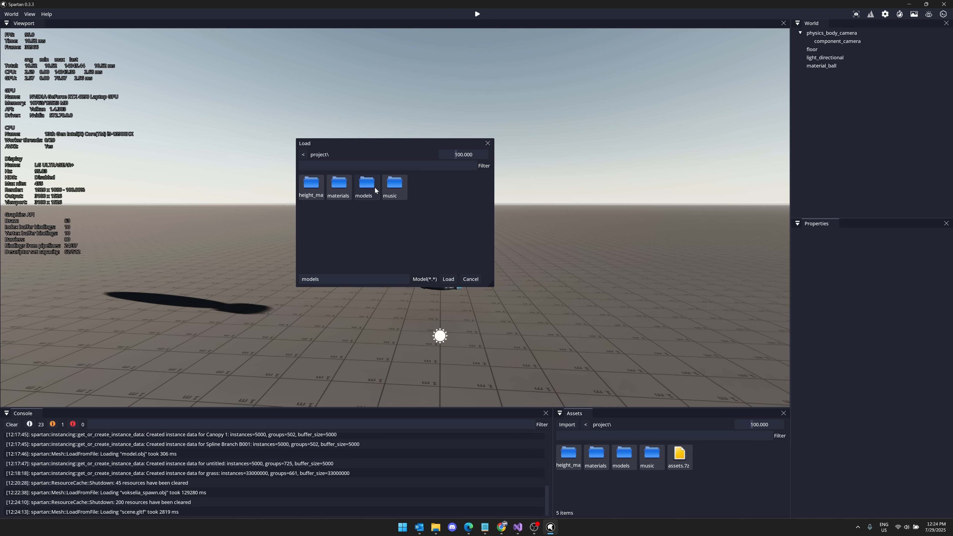
double_click(363, 185)
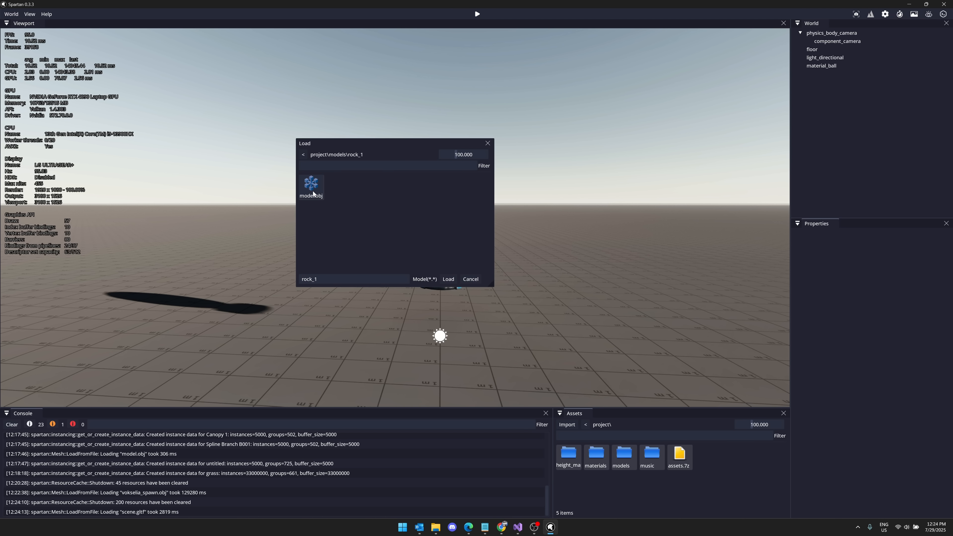
left_click(311, 186)
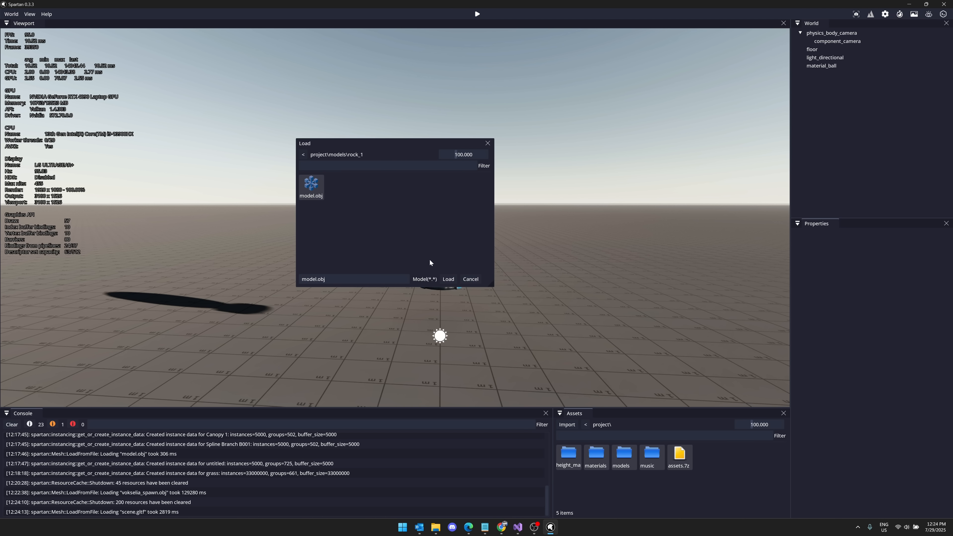
left_click(447, 279)
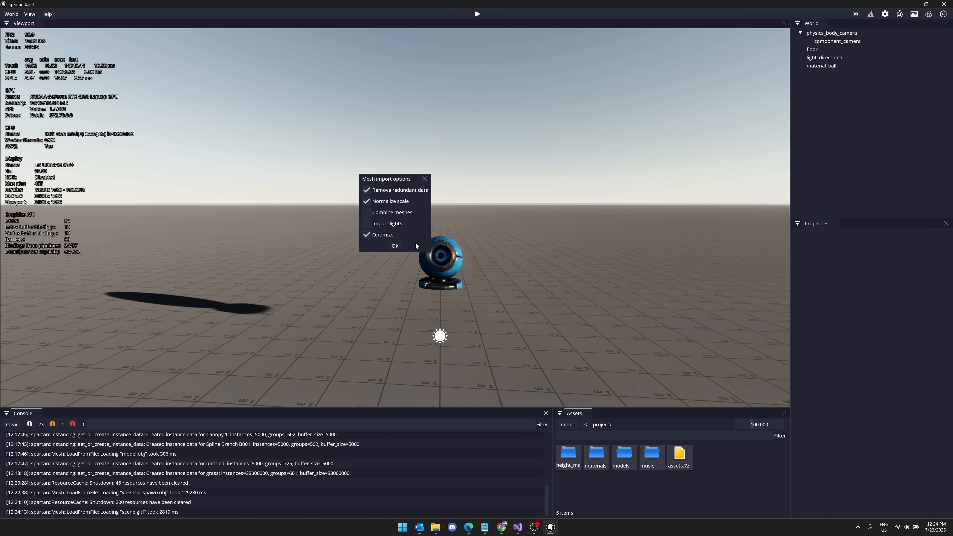
left_click(395, 245)
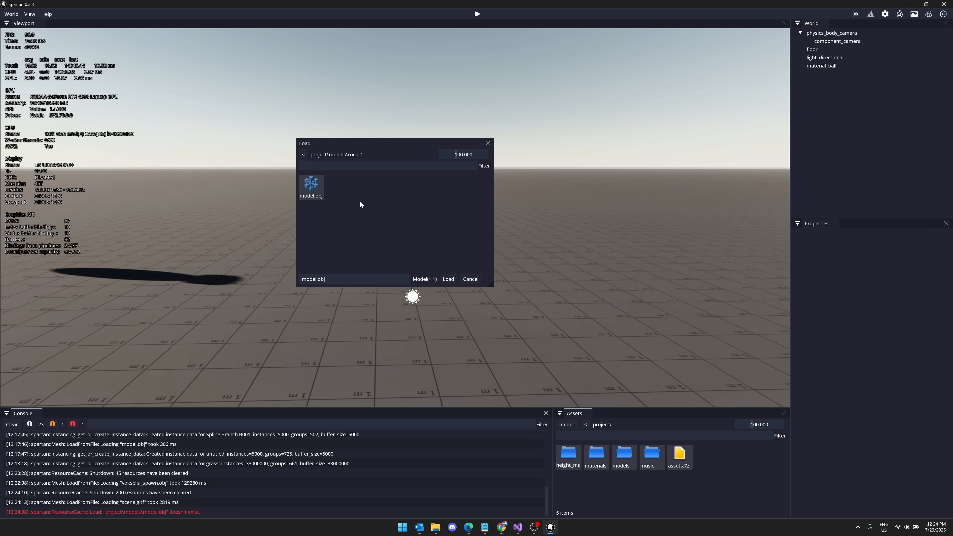
Browse back to the models folder and load the mossy rock_3 model
left_click(302, 154)
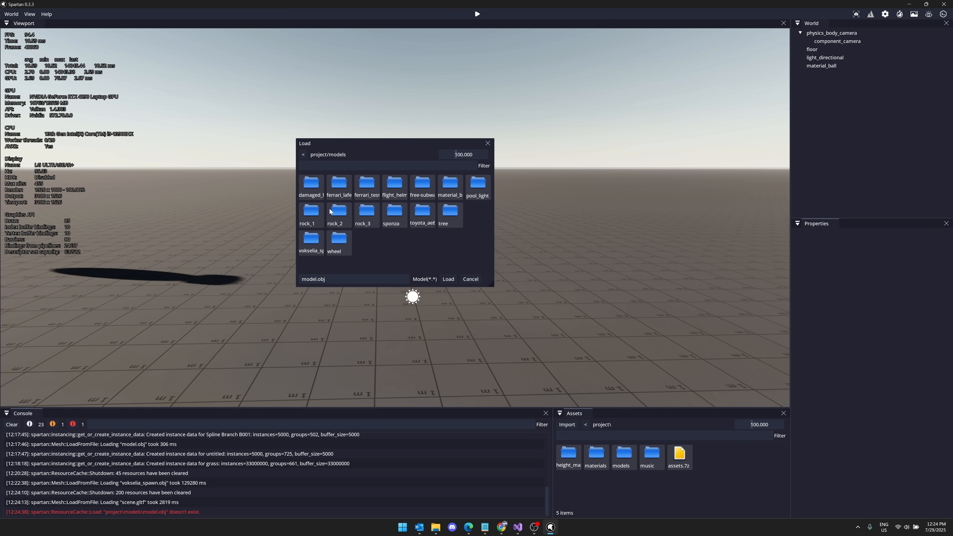
double_click(365, 214)
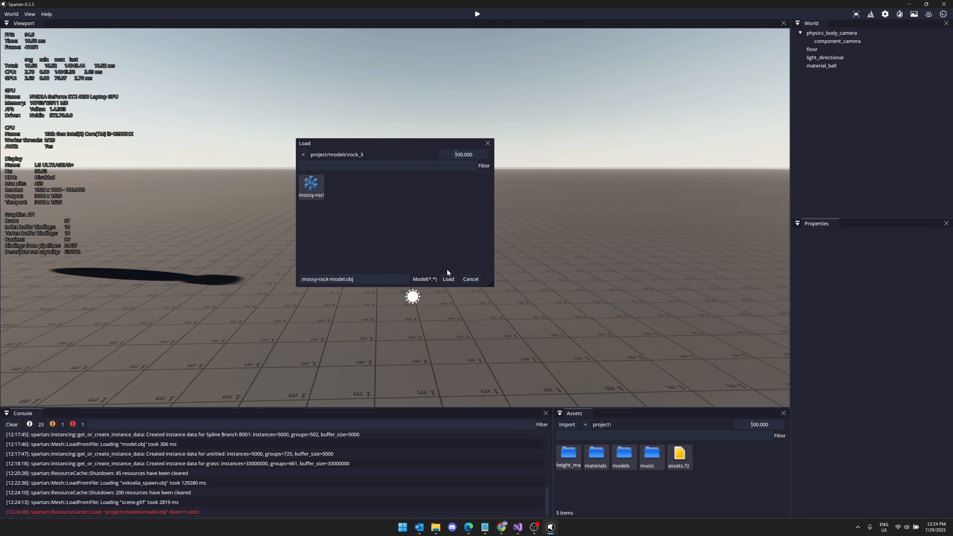
left_click(448, 278)
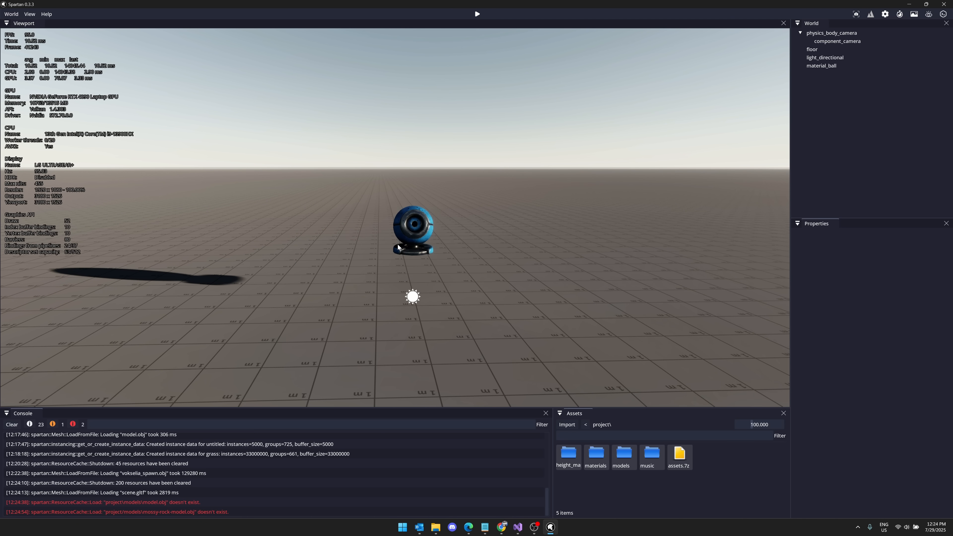
mouse_move(94, 513)
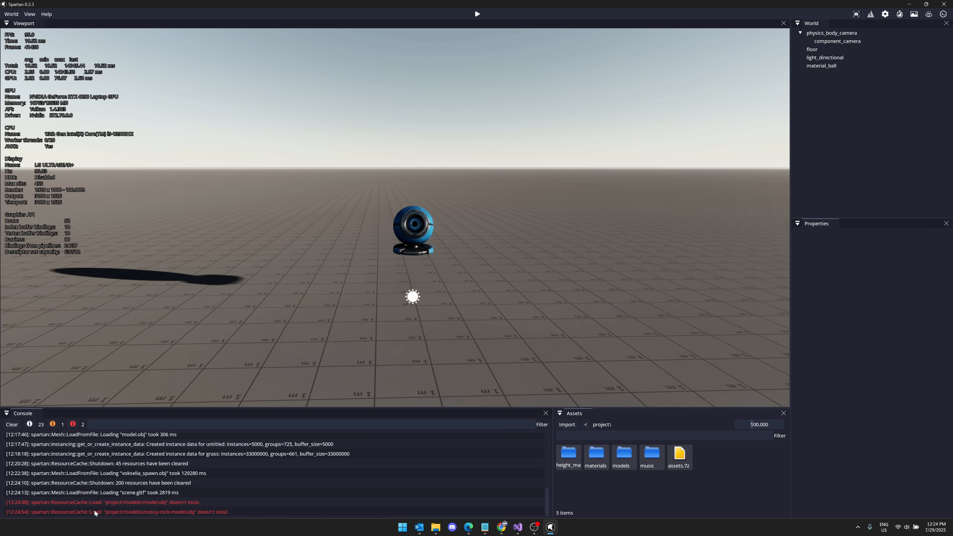
mouse_move(94, 510)
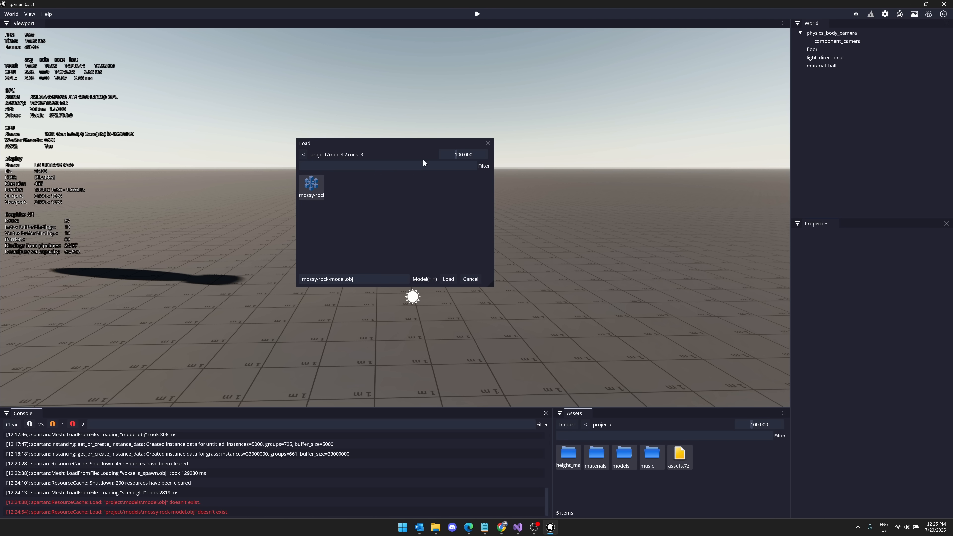
Import rock_1's model.obj again and expand the new model entity to show Volume6
left_click(303, 155)
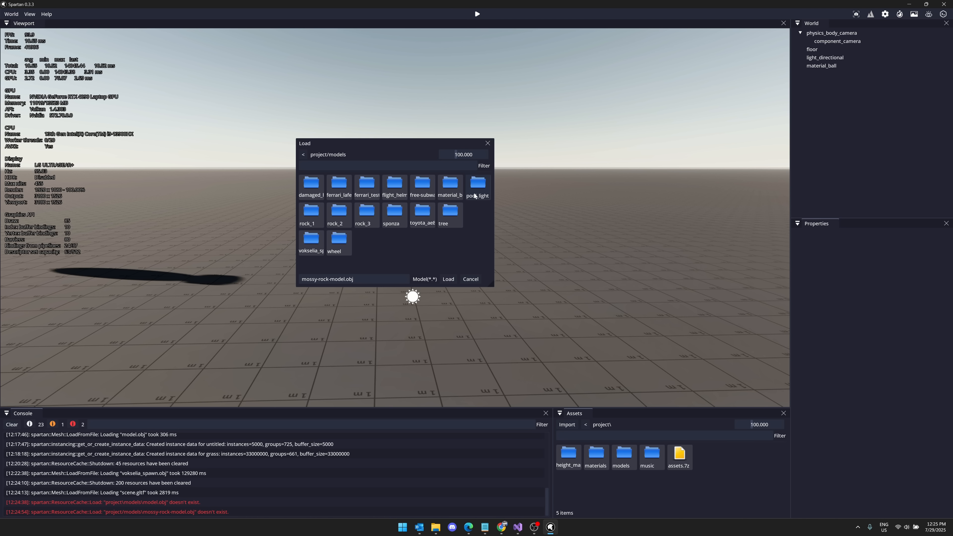
double_click(310, 213)
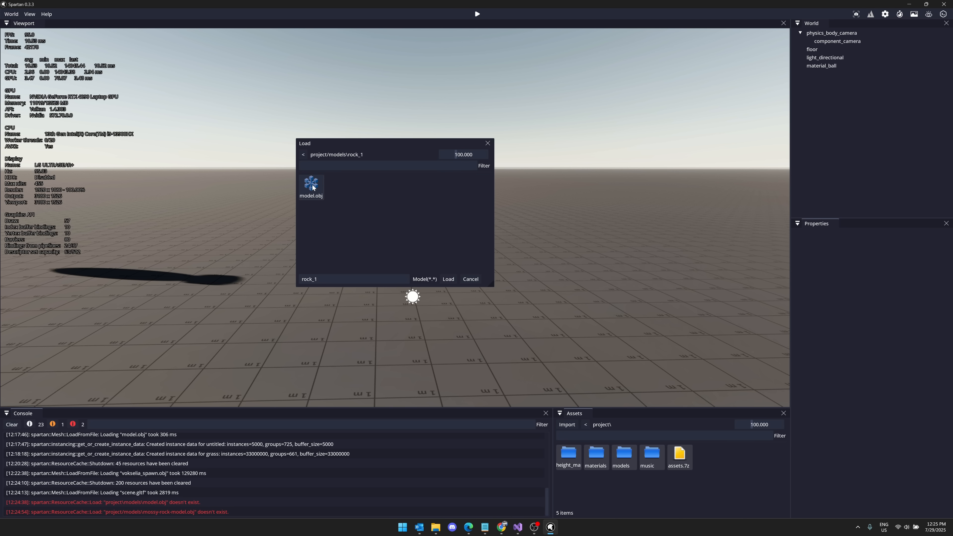
left_click(448, 279)
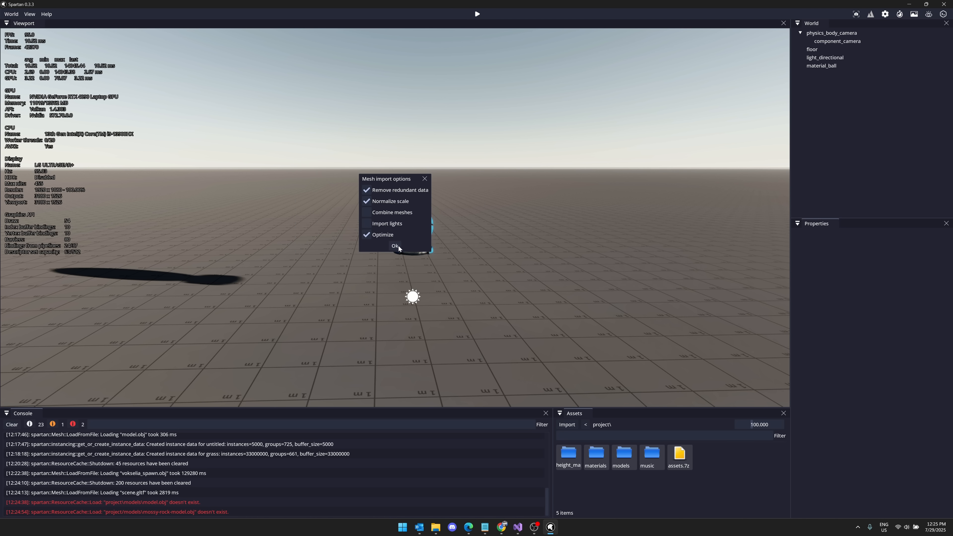
left_click(396, 246)
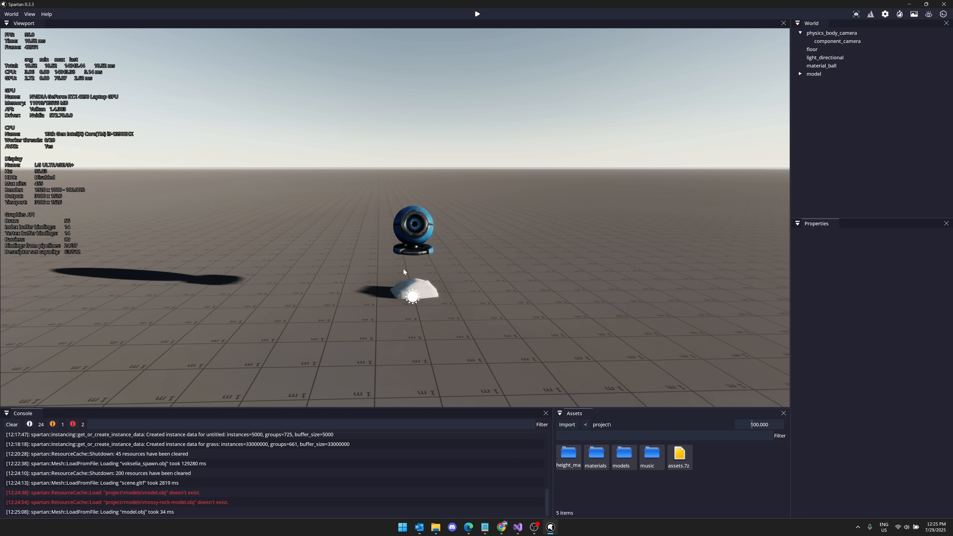
left_click(414, 296)
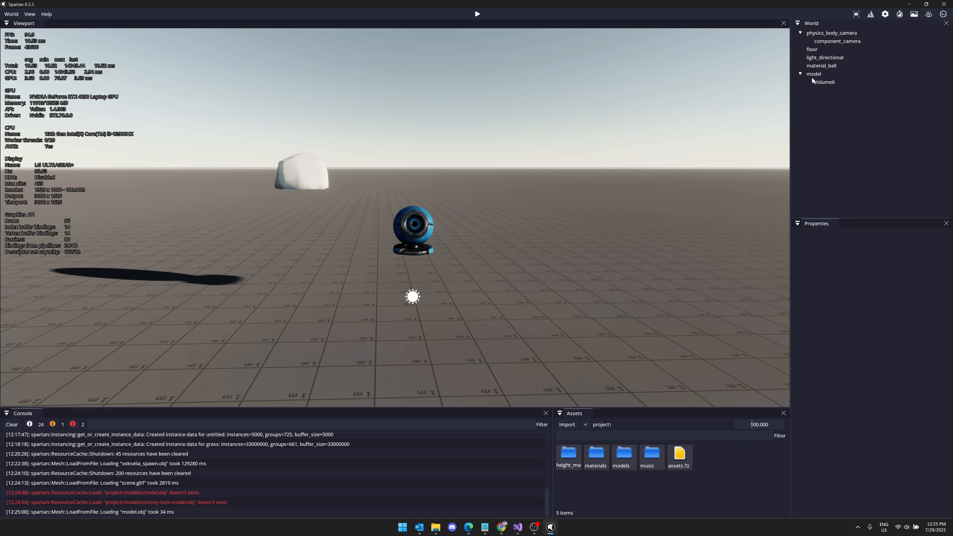
Add a new Cube 3D object entity to the world
right_click(823, 82)
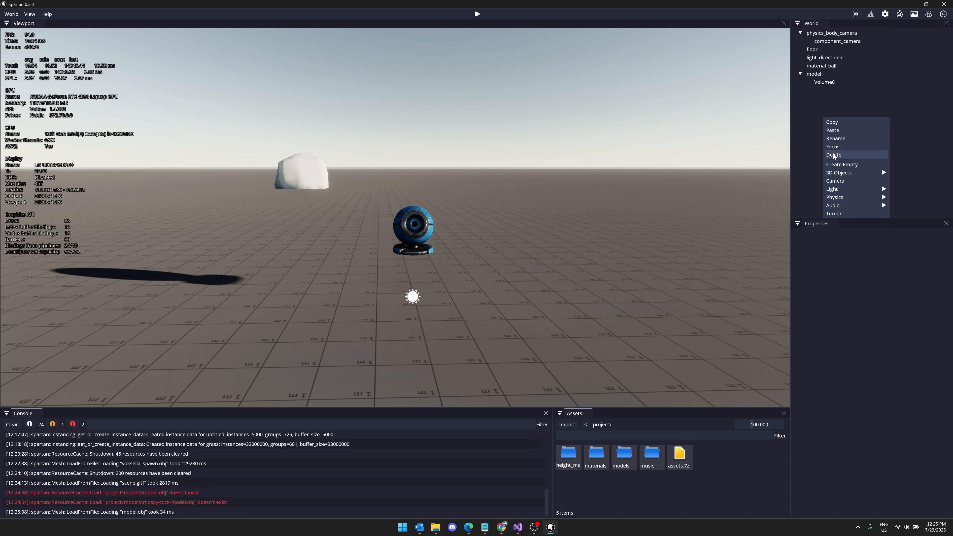
left_click(839, 172)
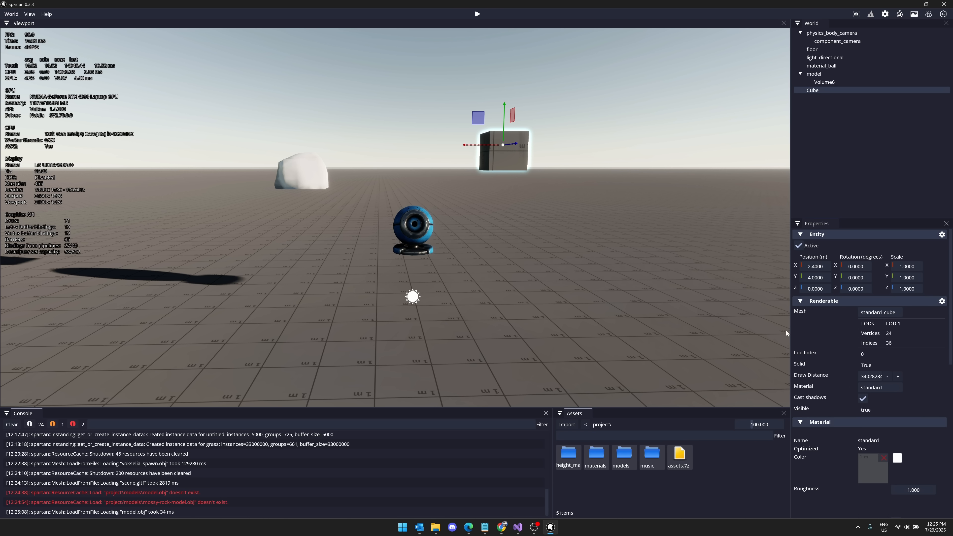
left_click(799, 301)
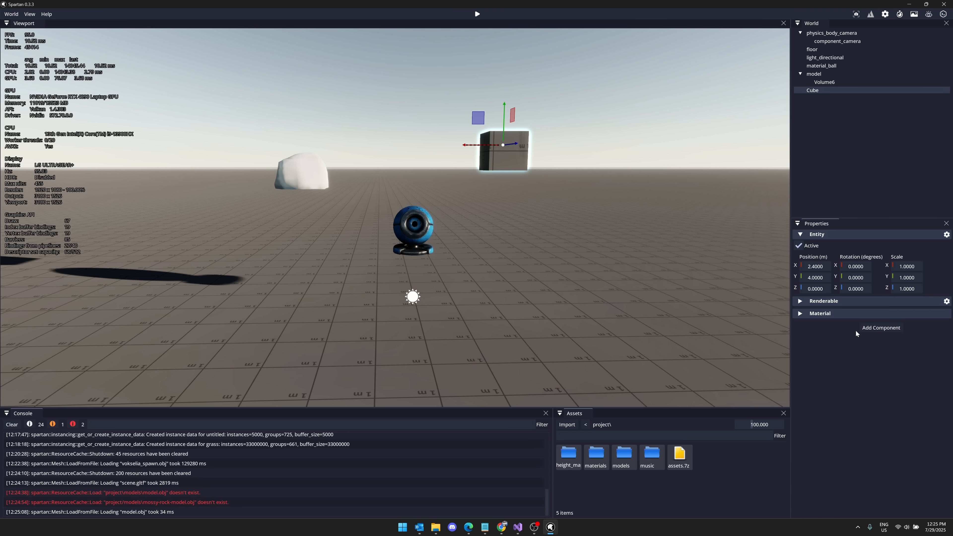
Give the cube a Physics component with Box body type and play so it drops onto the floor
left_click(880, 327)
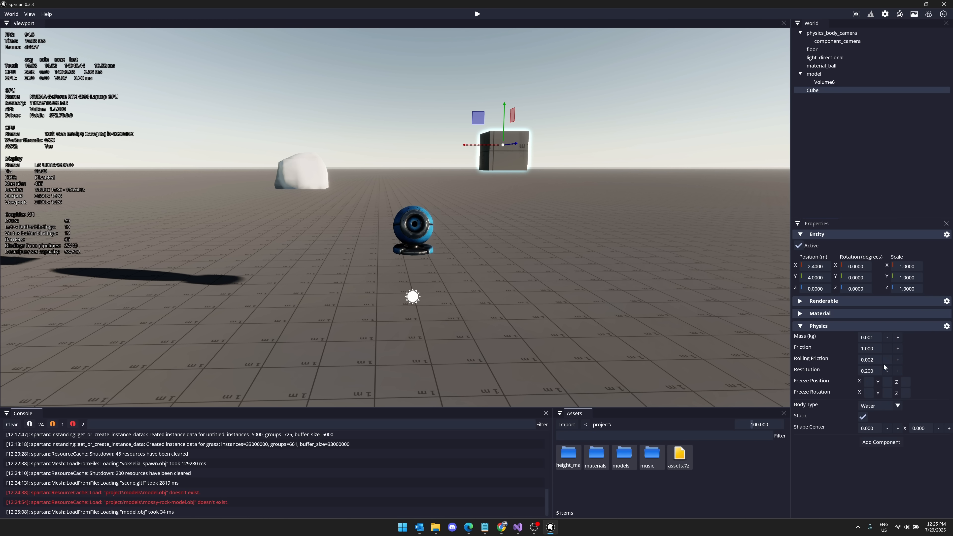
left_click(878, 405)
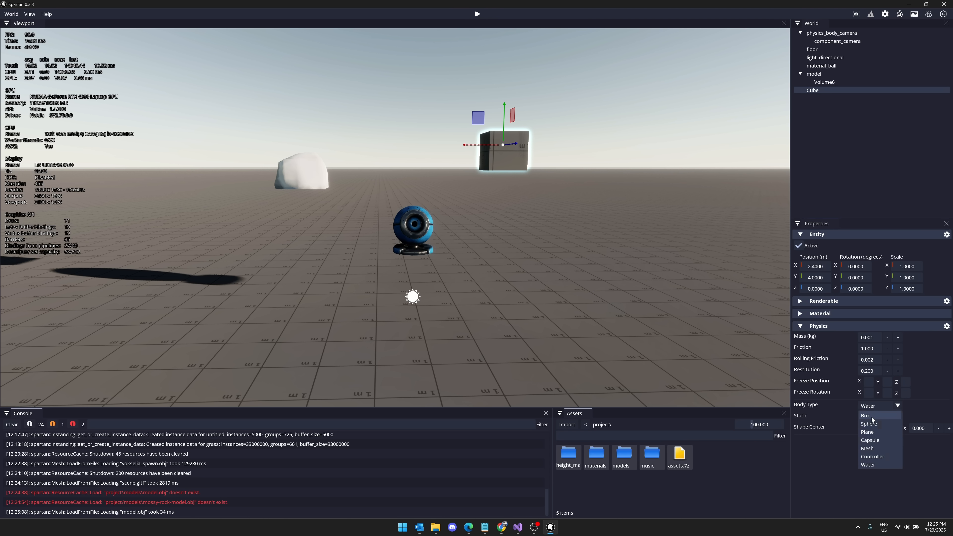
left_click(864, 414)
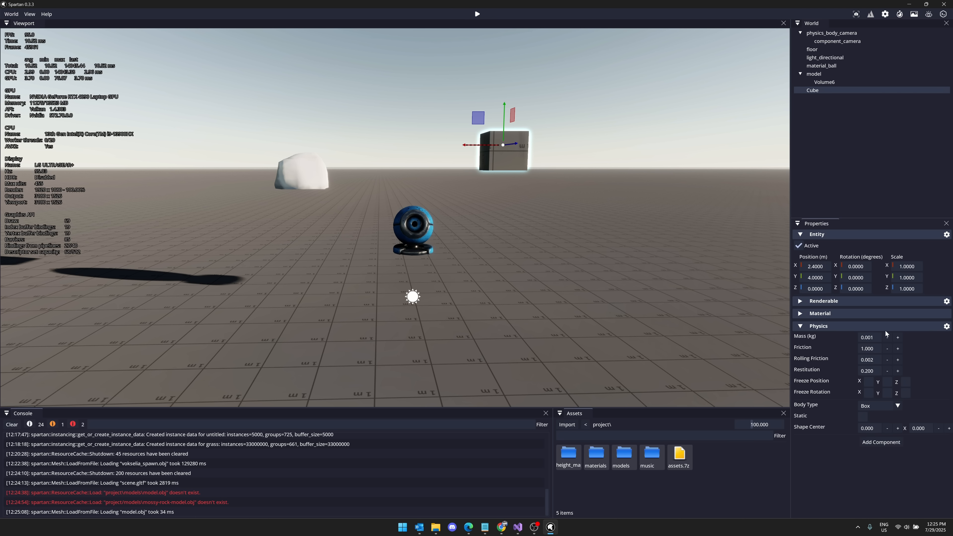
left_click(896, 337)
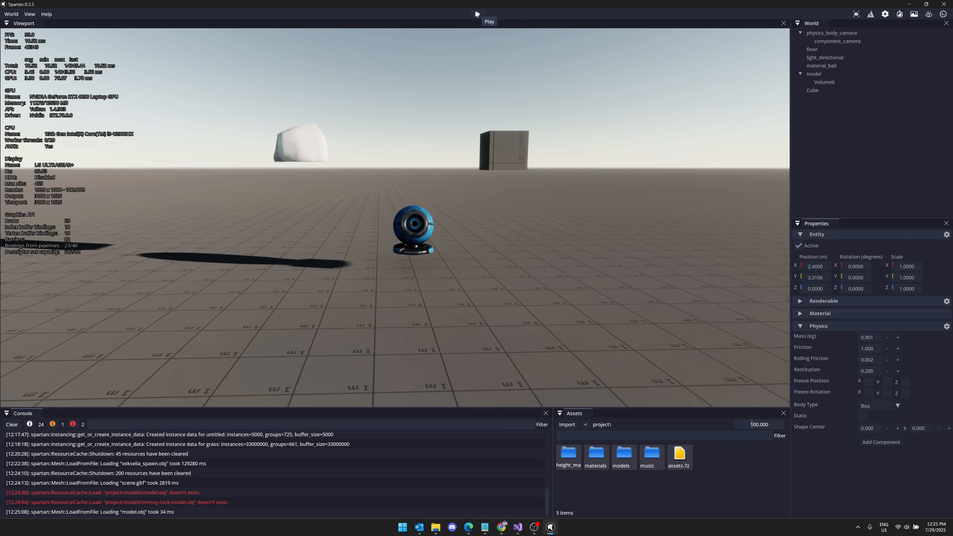
left_click(476, 13)
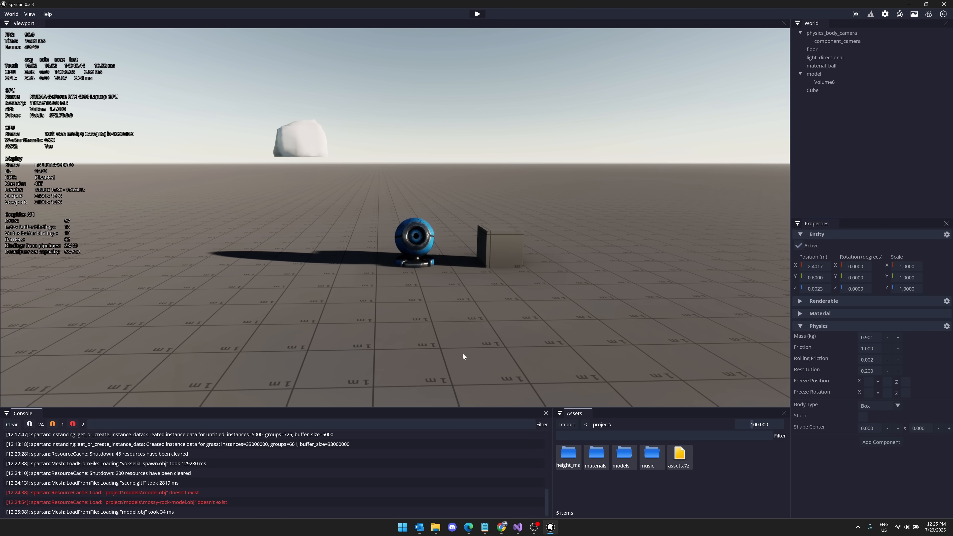
mouse_move(517, 527)
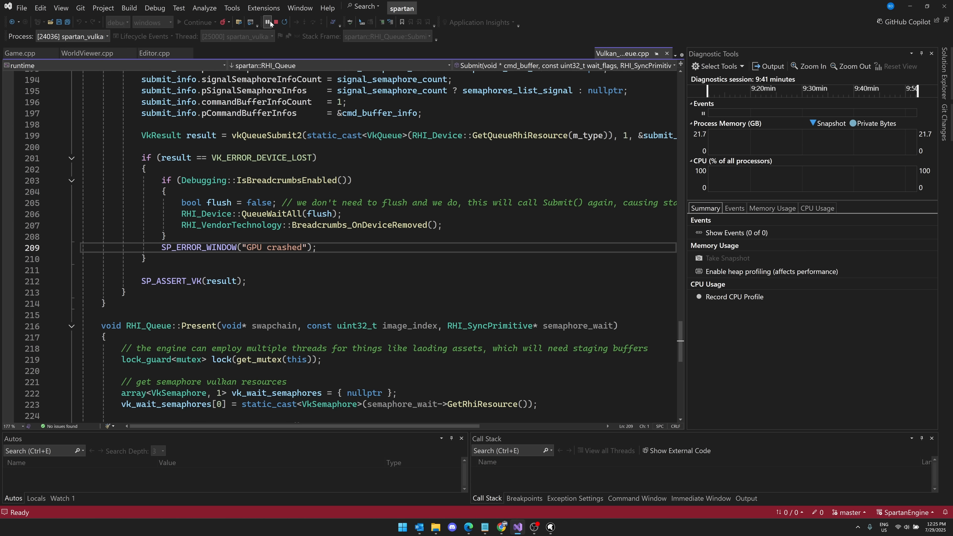
Stop the Visual Studio debugging session so the engine exits with code 0
left_click(294, 21)
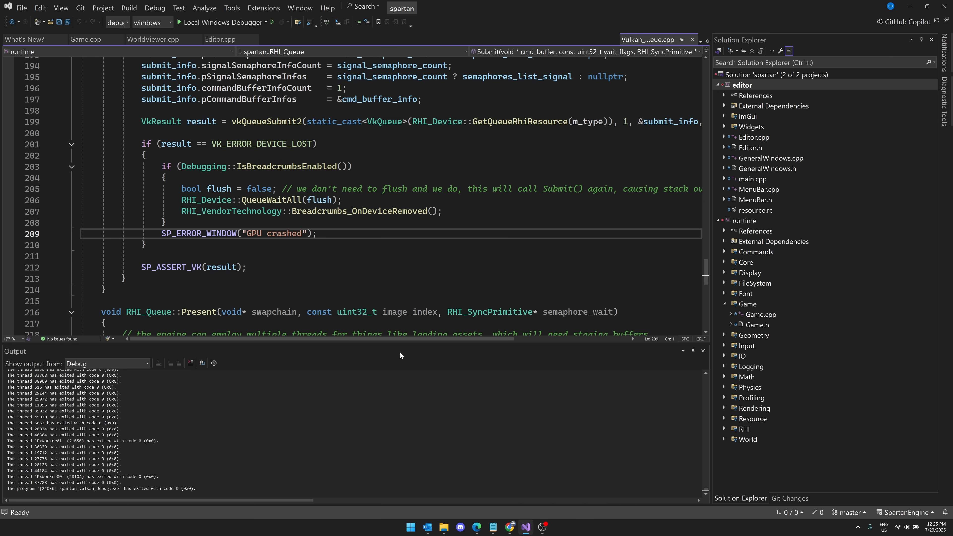
mouse_move(509, 527)
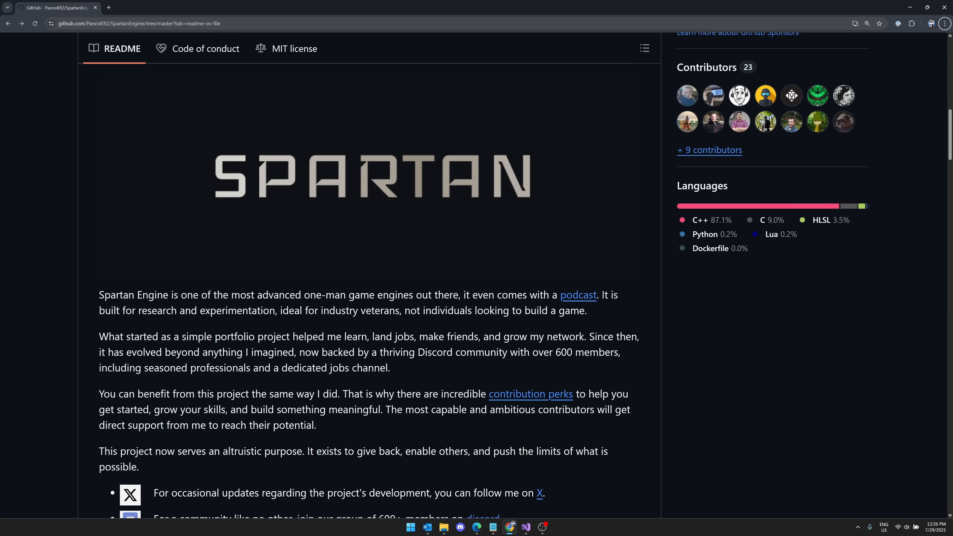
scroll("up", 3)
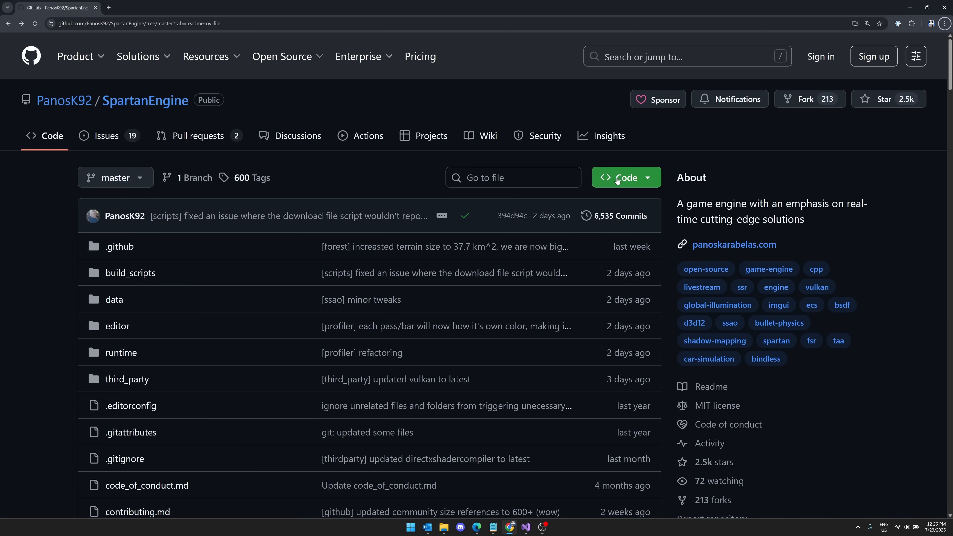
scroll("down", 3)
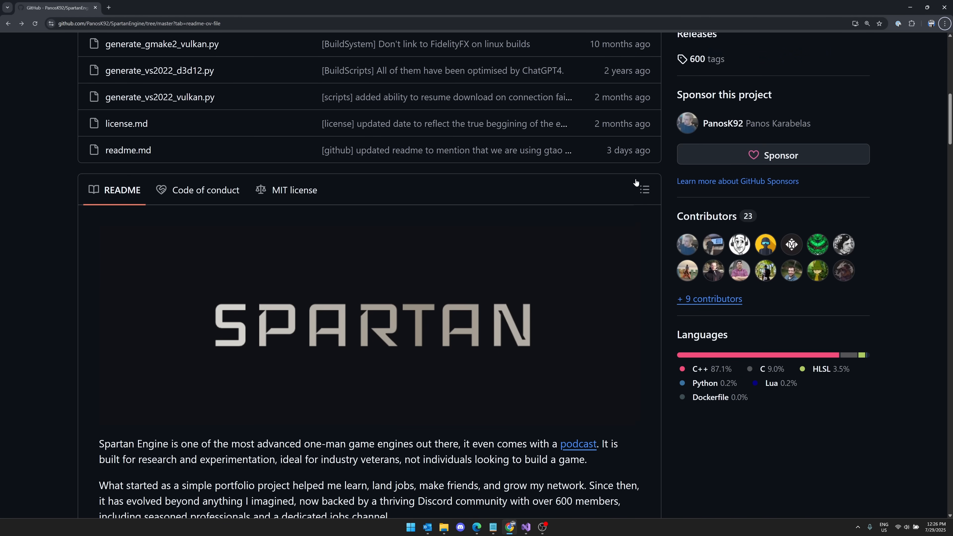
scroll("down", 3)
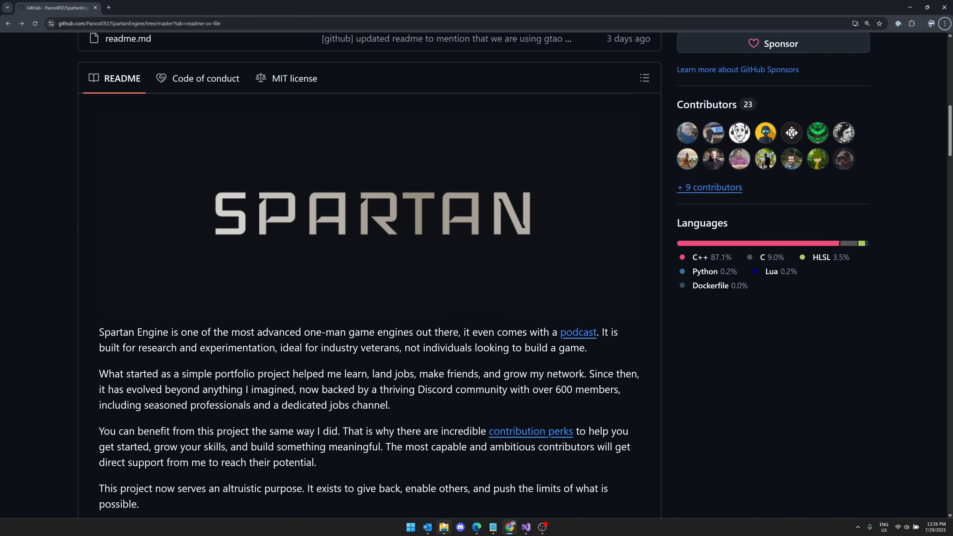
left_click(444, 527)
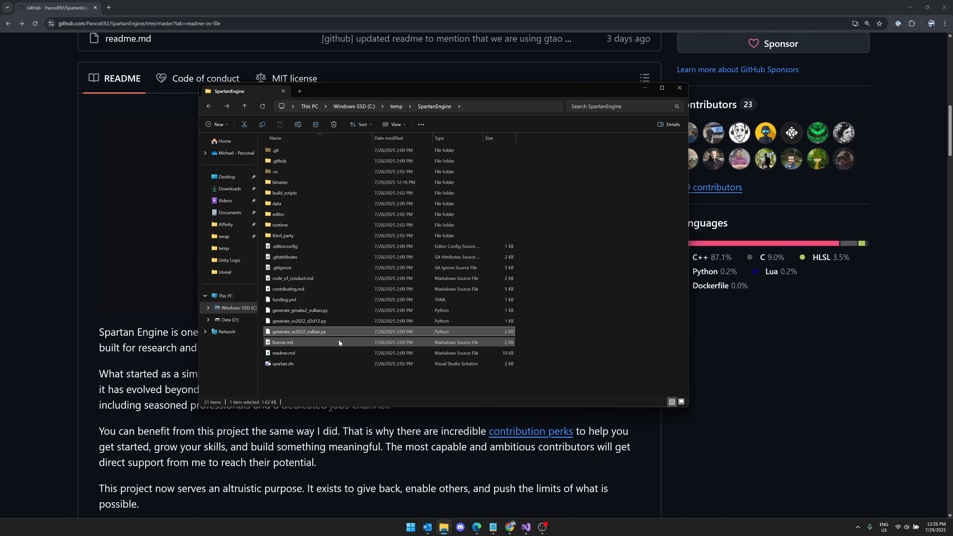
mouse_move(302, 331)
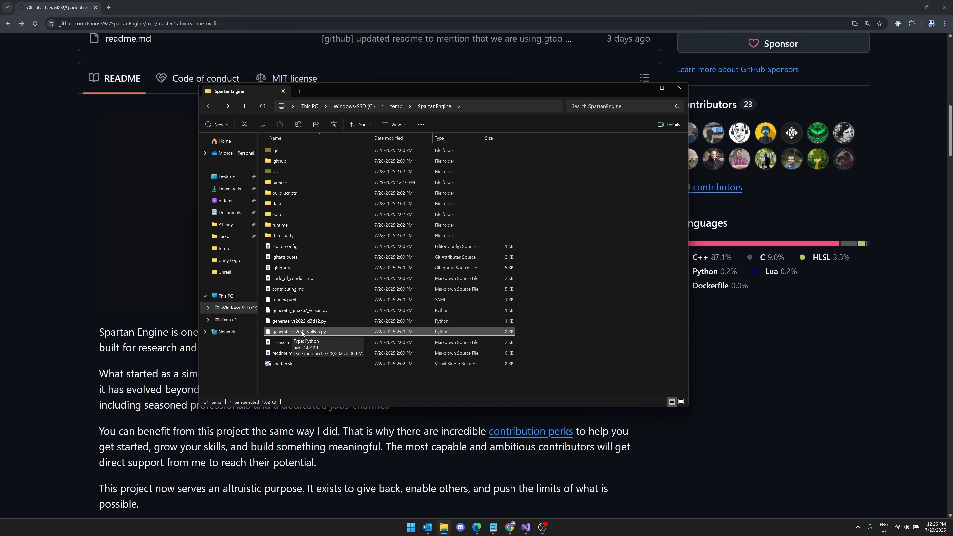
mouse_move(315, 335)
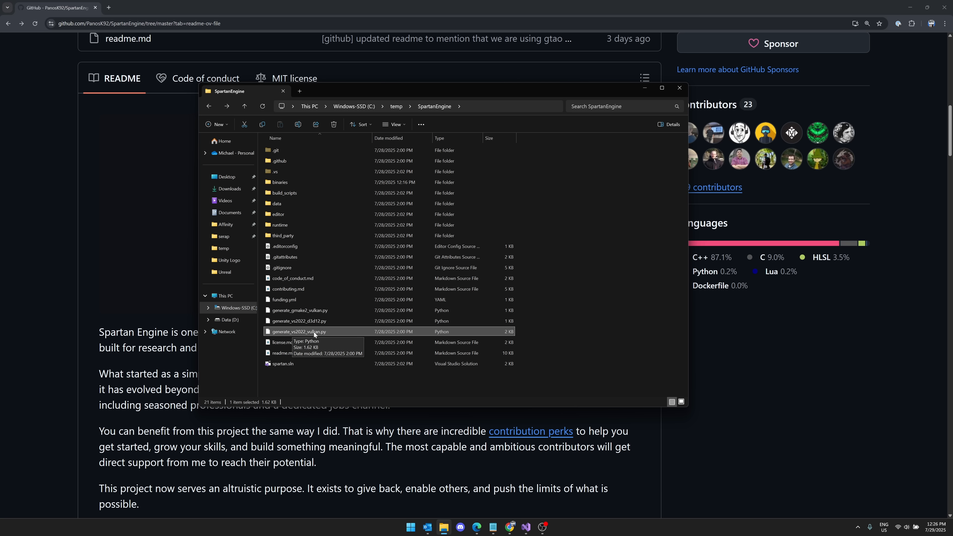
Point out the generate_vs2022 D3D12 and Vulkan scripts, then return to Visual Studio
left_click(298, 320)
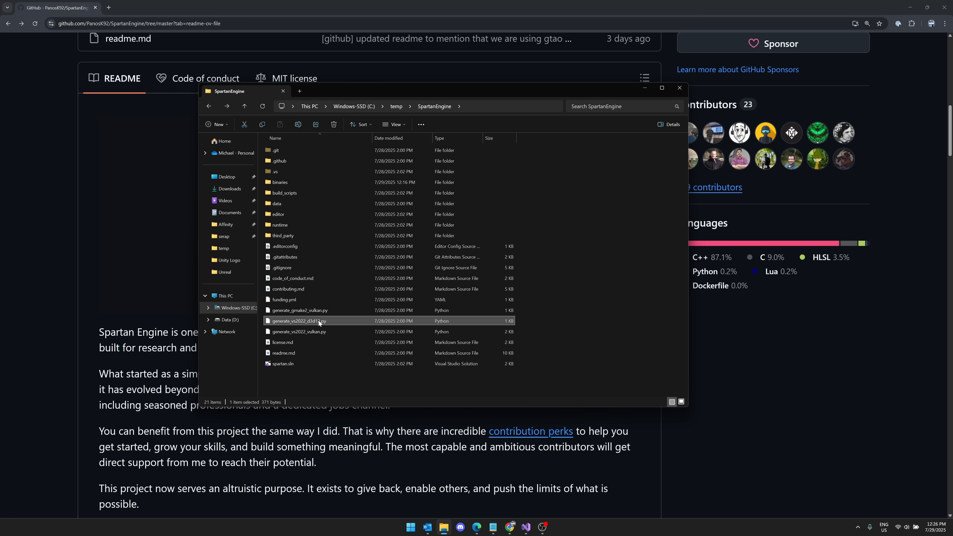
left_click(298, 331)
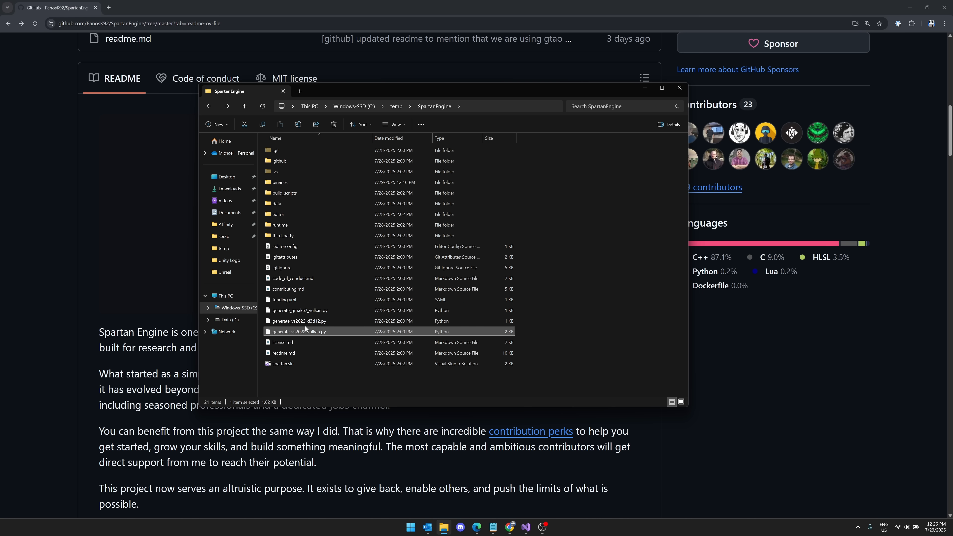
left_click(524, 527)
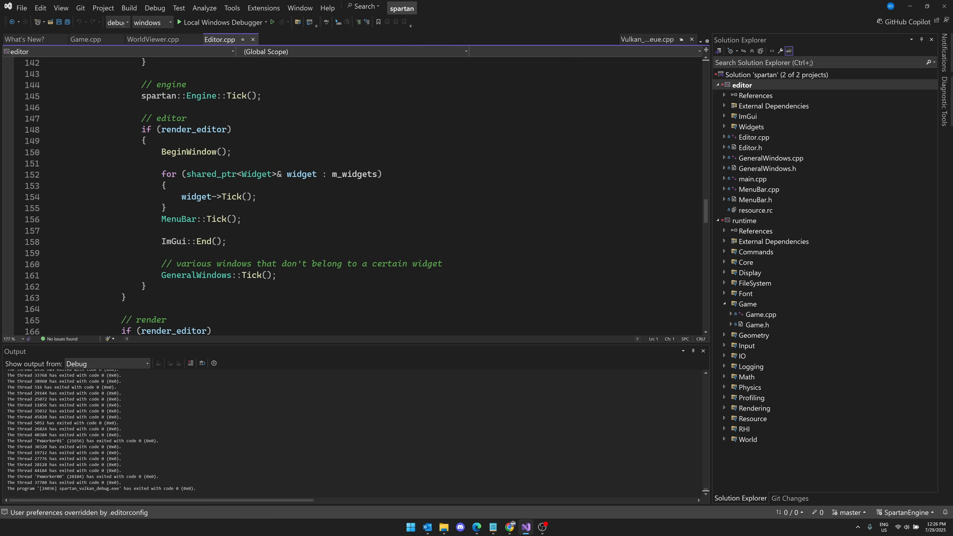
Read through Editor.cpp: ImGui setup, widget creation, shutdown, the Tick loop and BeginWindow
left_click(703, 350)
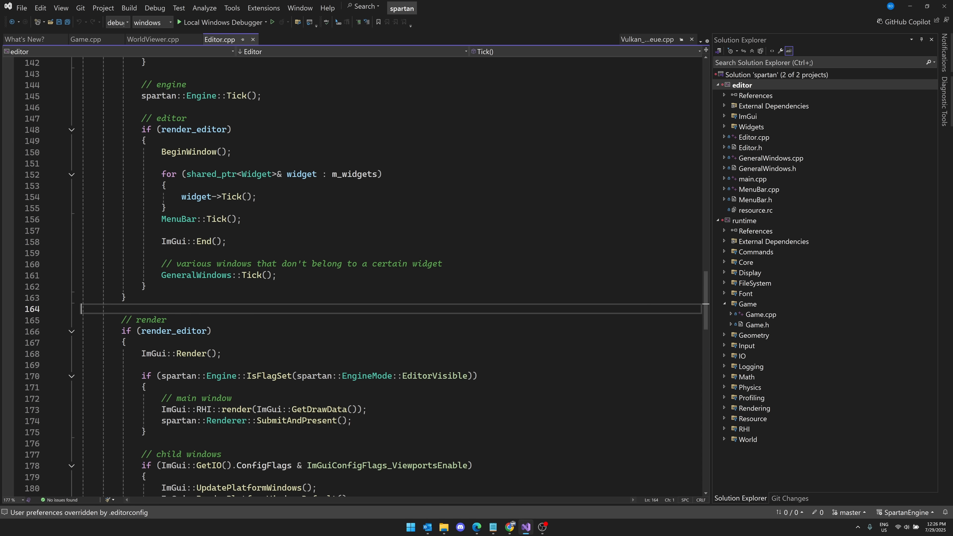
scroll("up", 3)
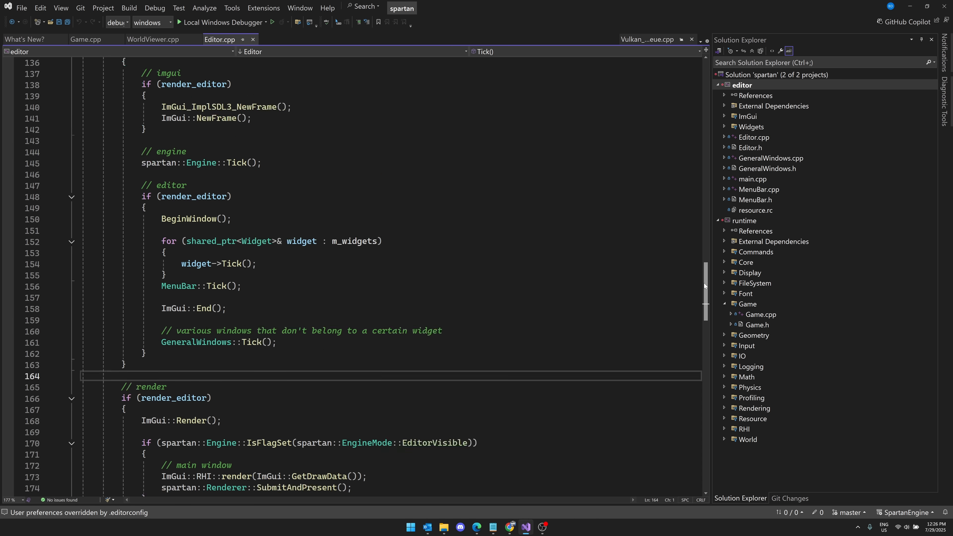
scroll("up", 3)
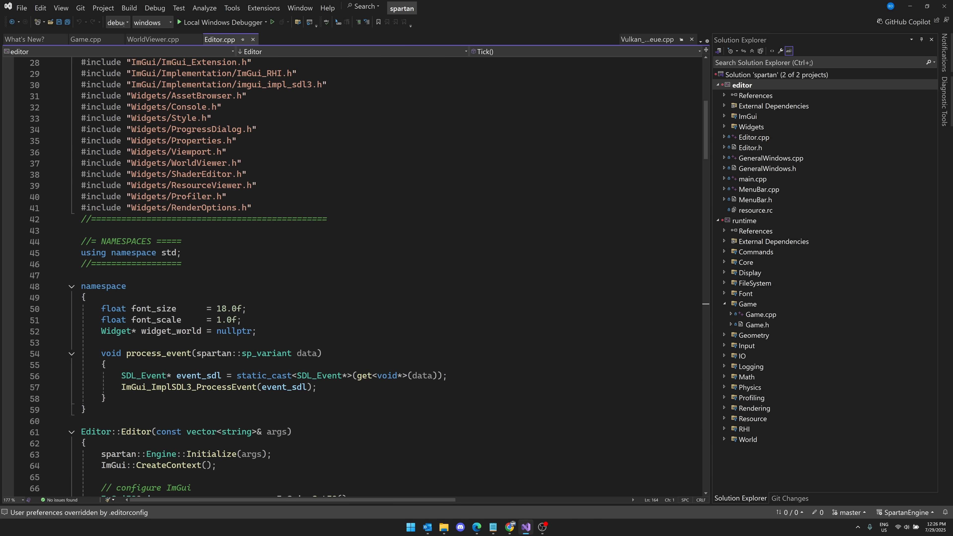
scroll("down", 3)
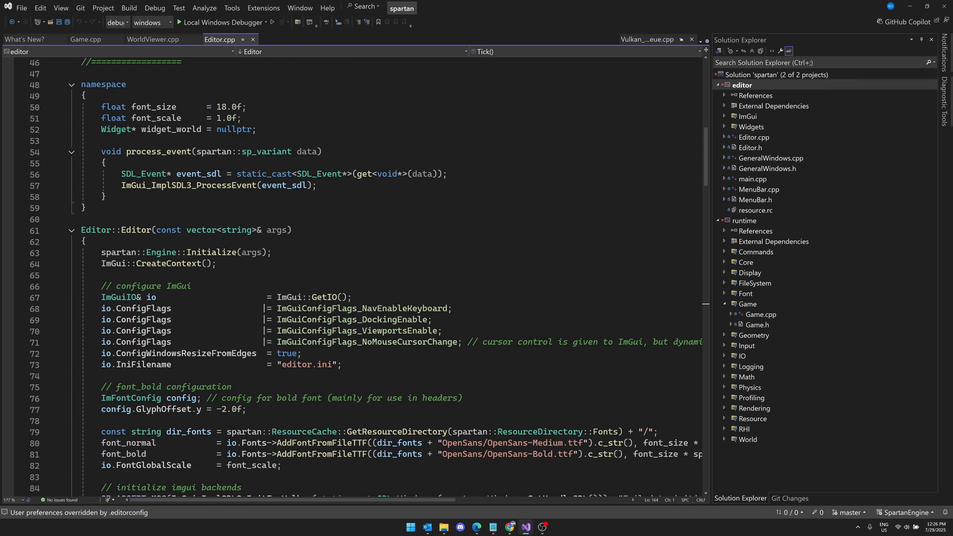
scroll("down", 3)
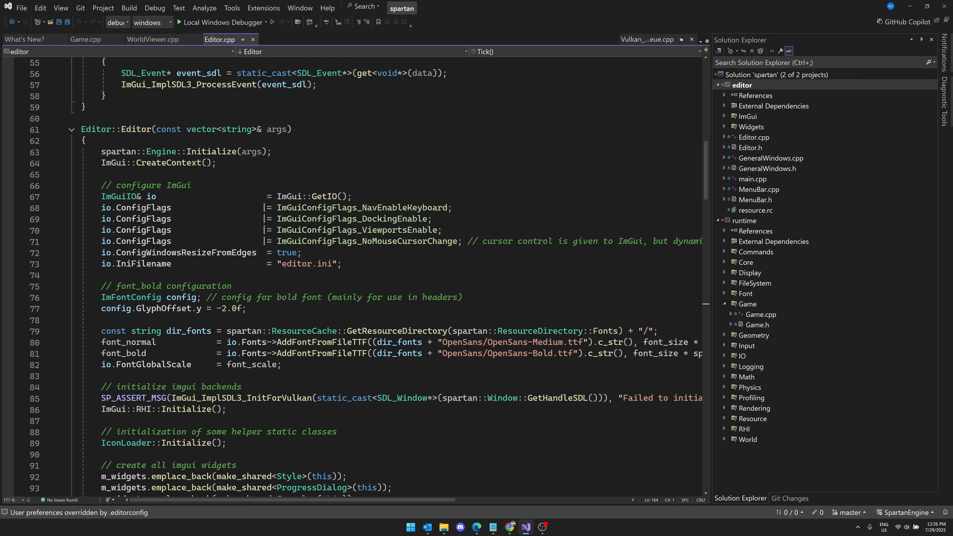
scroll("down", 3)
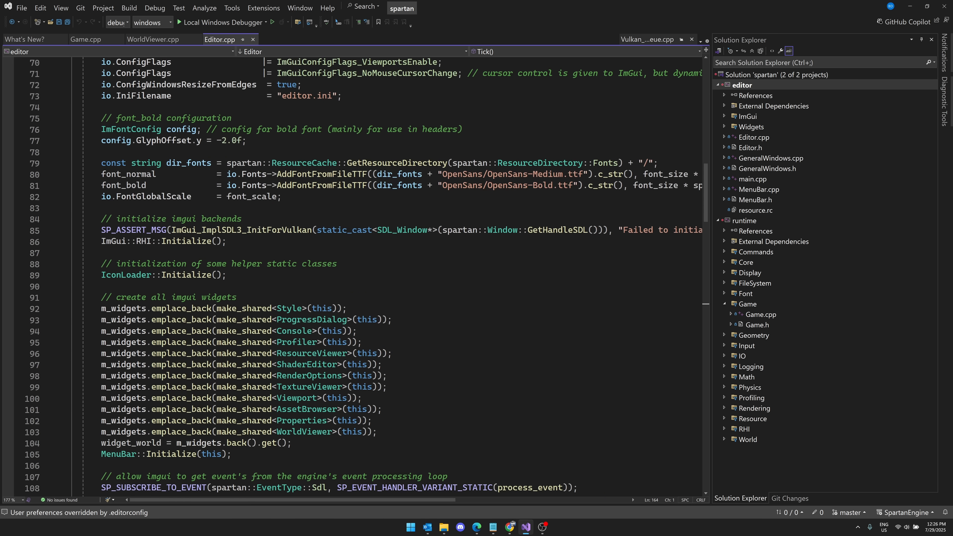
scroll("down", 3)
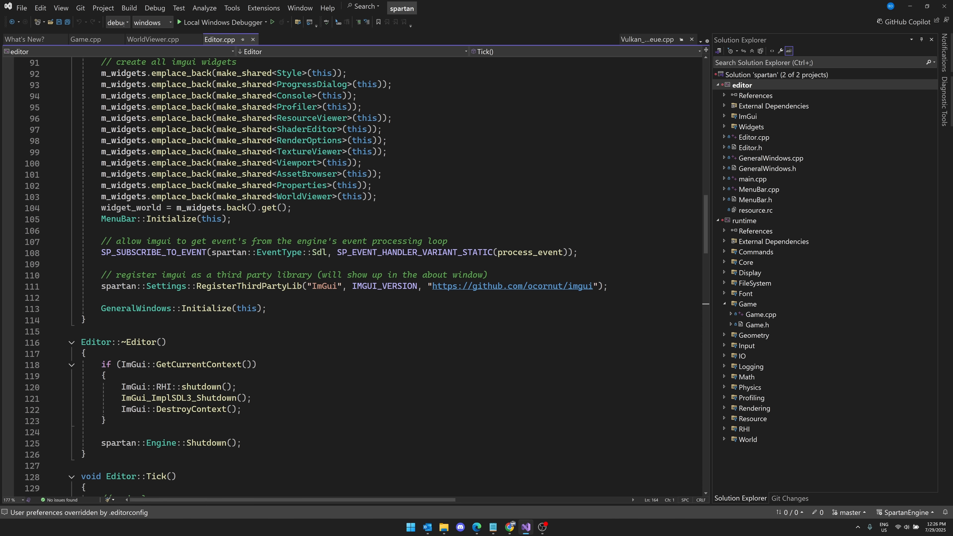
scroll("down", 3)
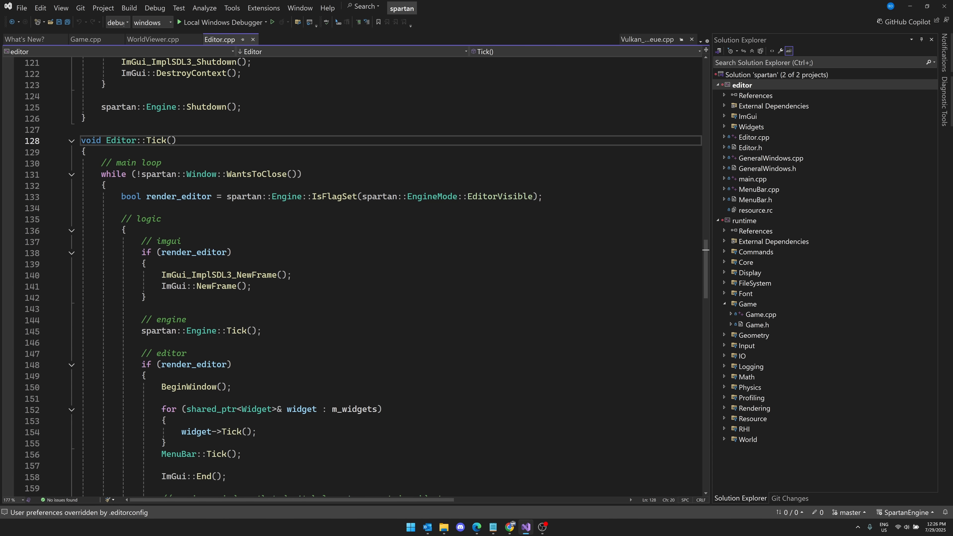
scroll("down", 3)
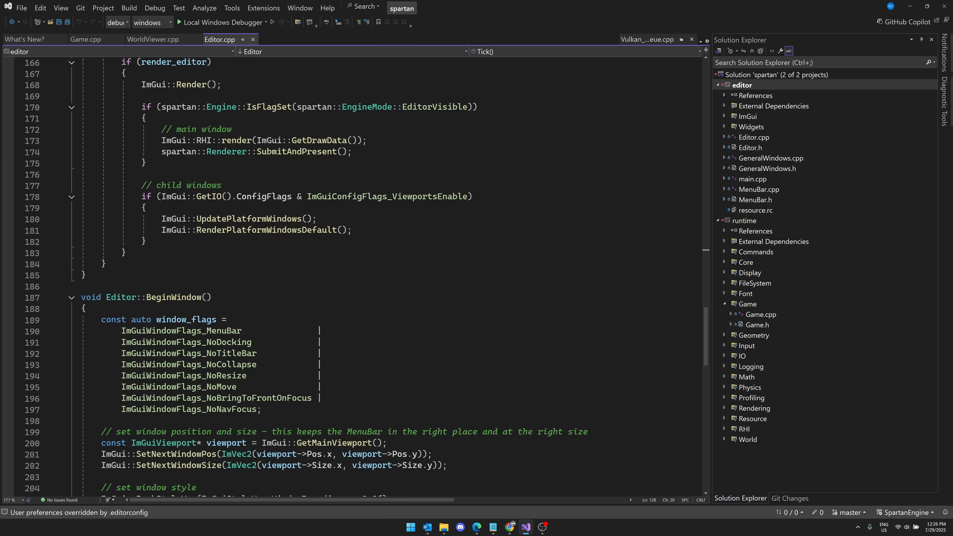
scroll("down", 3)
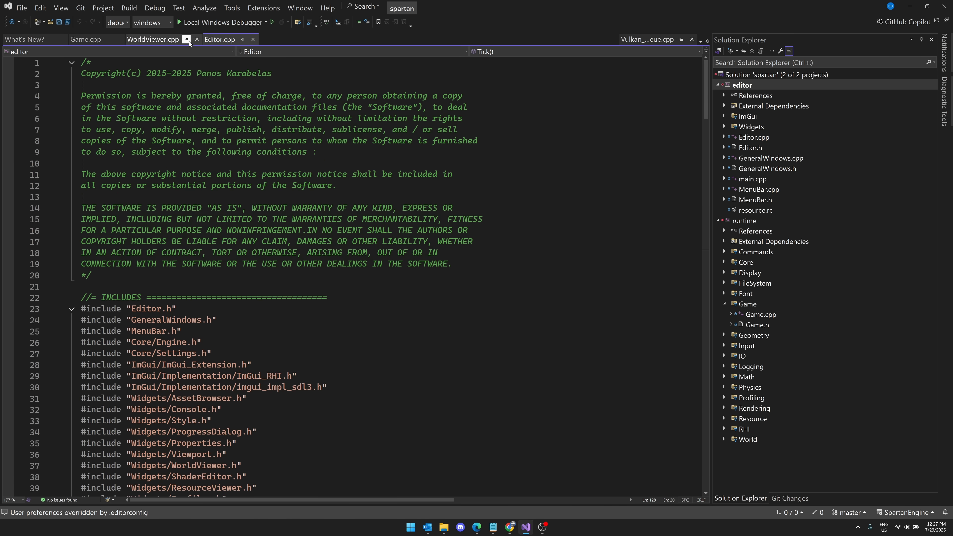
Read through Game.cpp's entity functions (sun, floor, camera, helmet, water, car, sounds) down to tick()
left_click(85, 39)
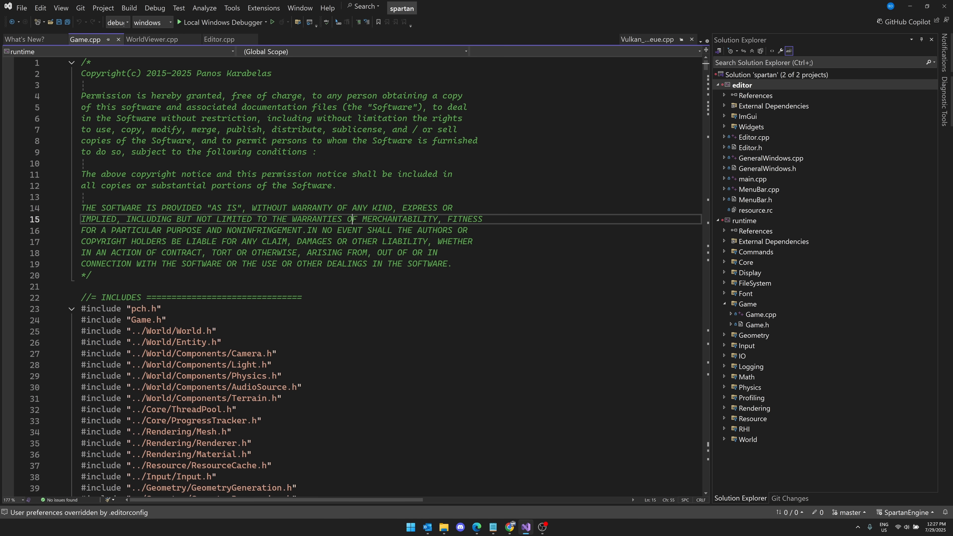
scroll("down", 3)
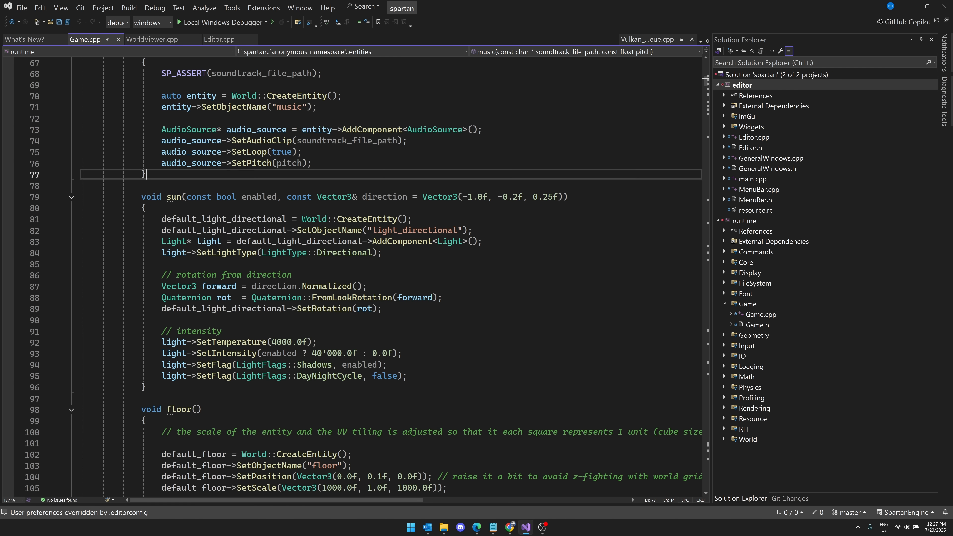
scroll("down", 3)
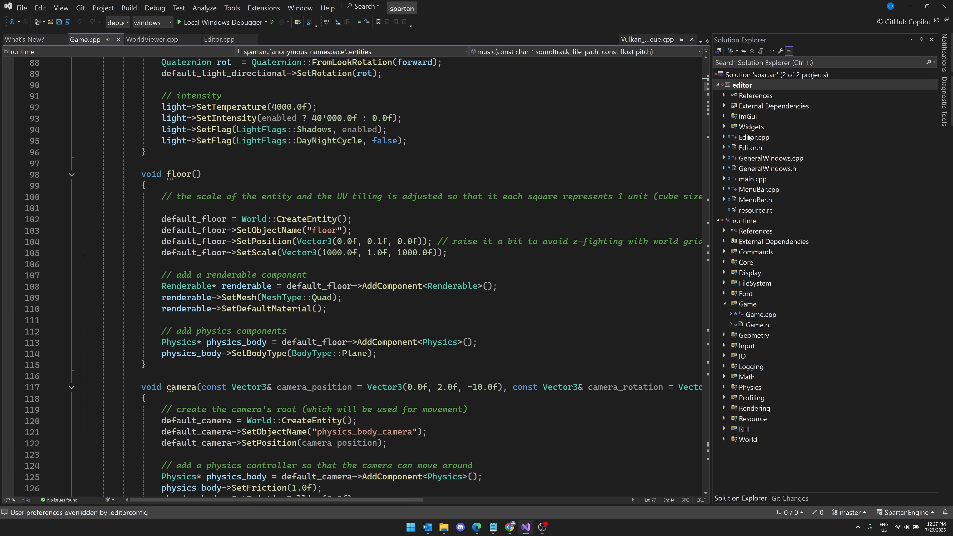
scroll("down", 3)
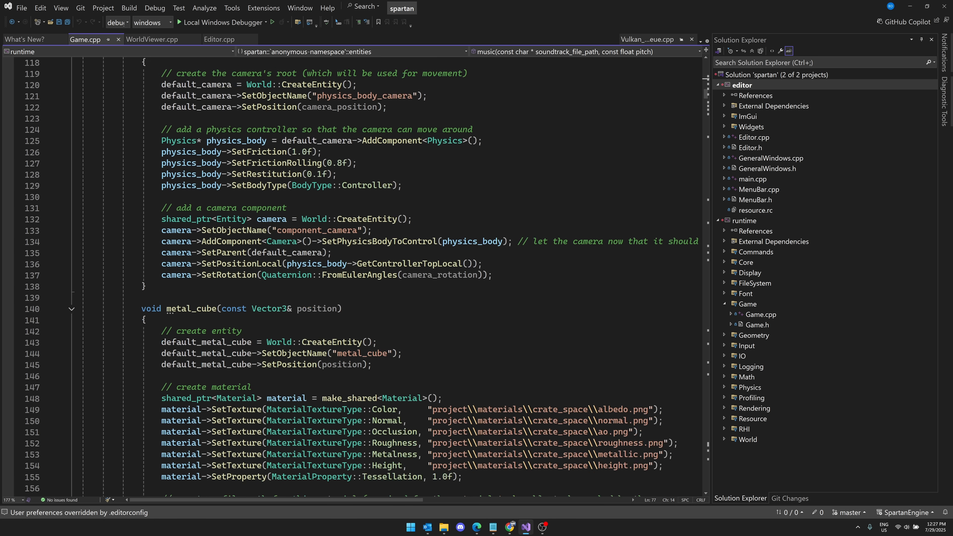
scroll("down", 3)
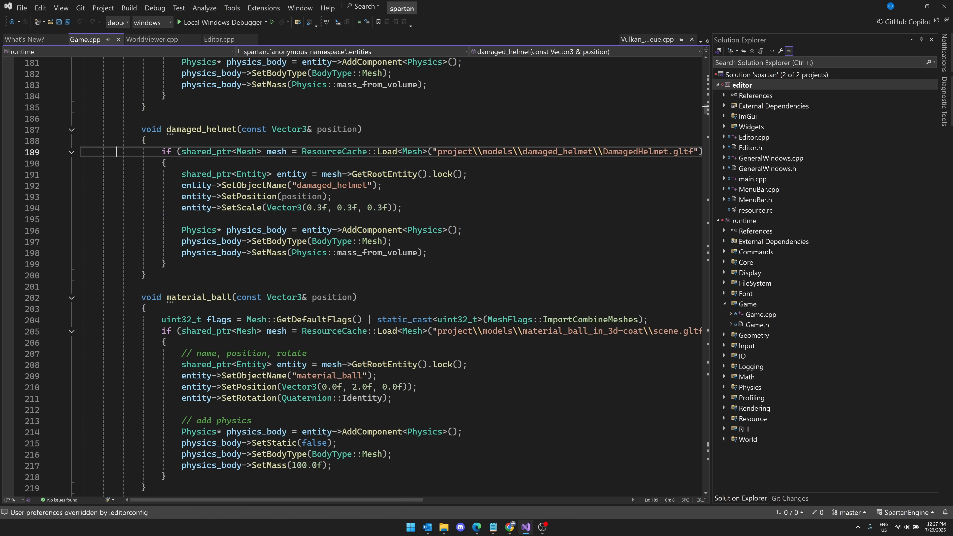
scroll("down", 3)
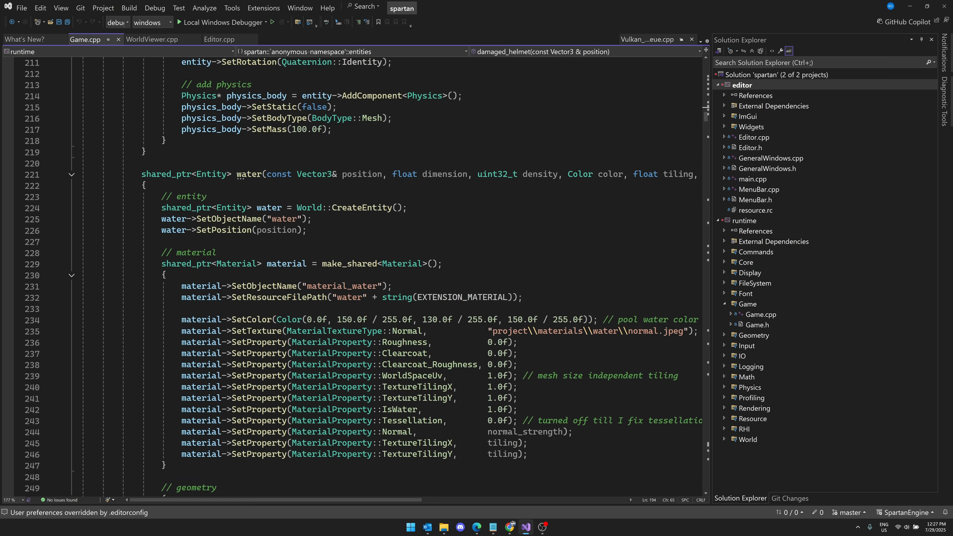
scroll("down", 3)
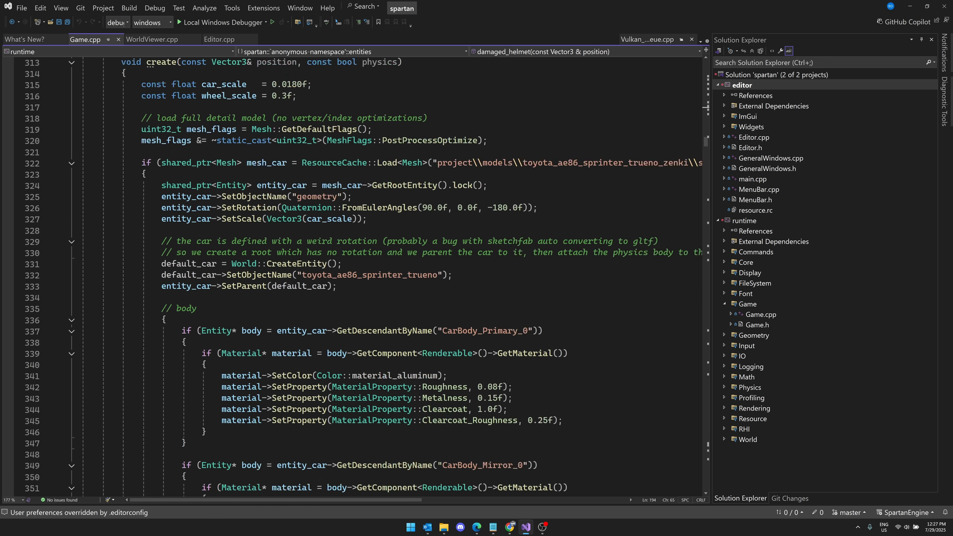
scroll("down", 3)
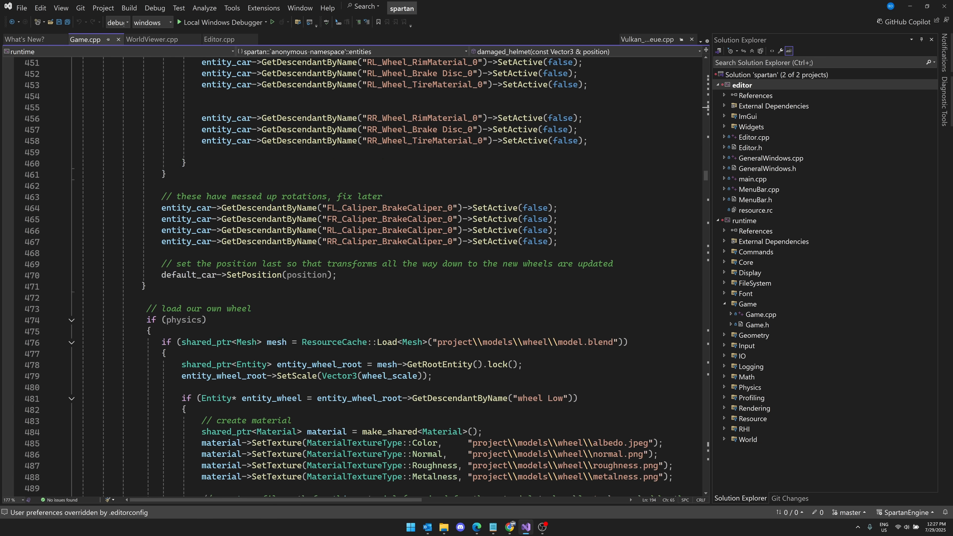
scroll("down", 3)
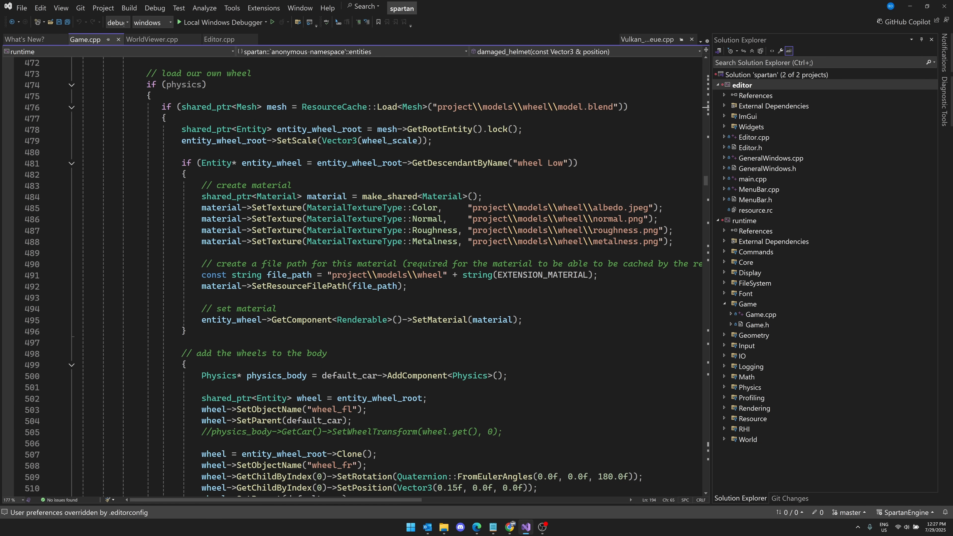
scroll("down", 3)
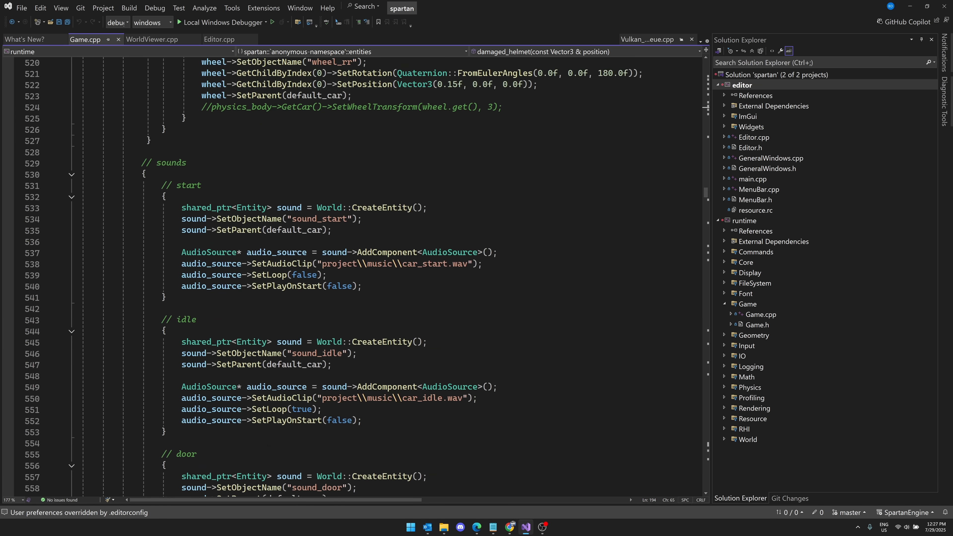
scroll("down", 3)
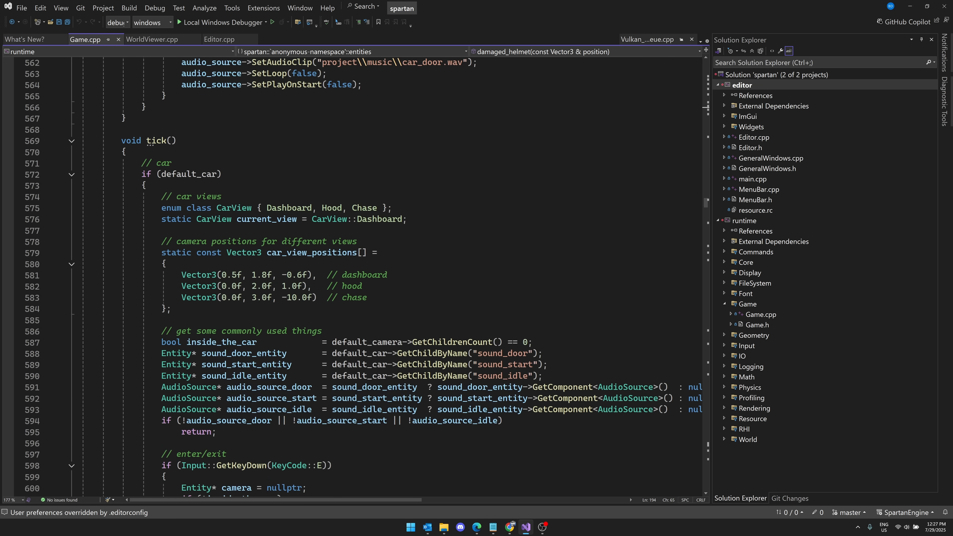
scroll("down", 3)
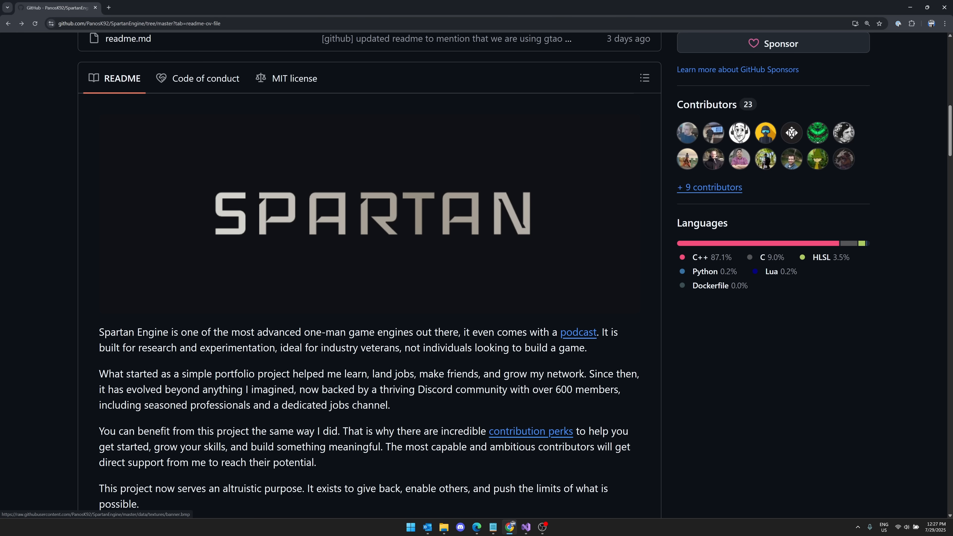
Highlight part of the README's opening paragraph, then clear the highlight
scroll("down", 3)
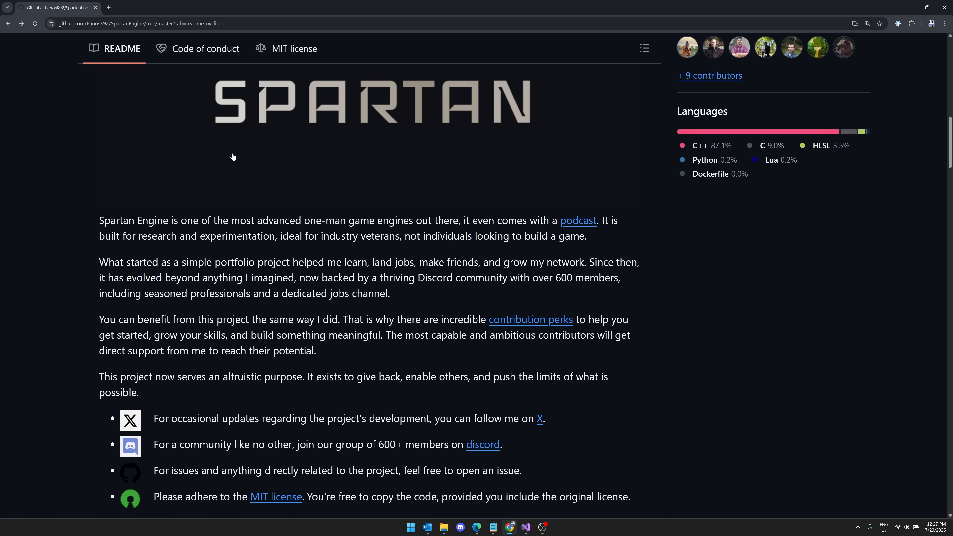
left_click_drag(187, 220, 413, 220)
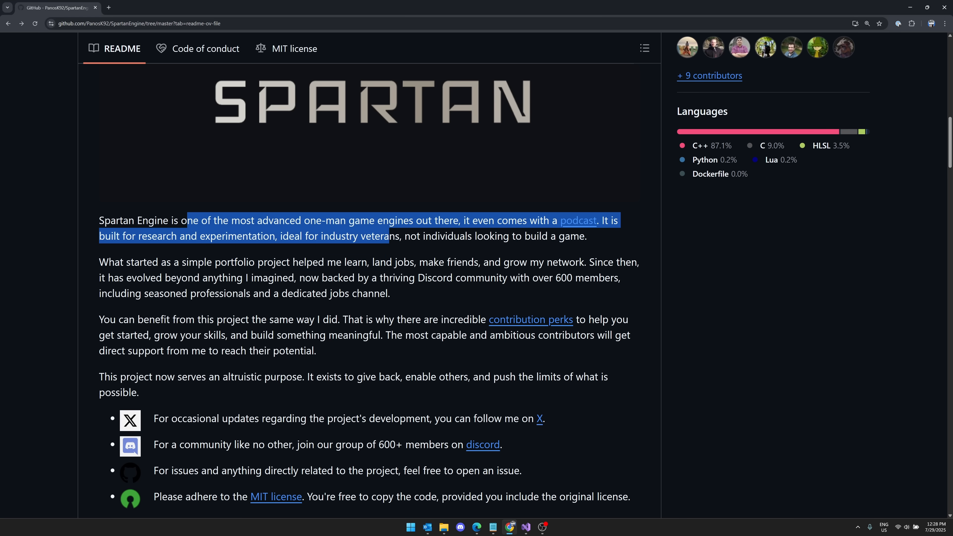
left_click(592, 242)
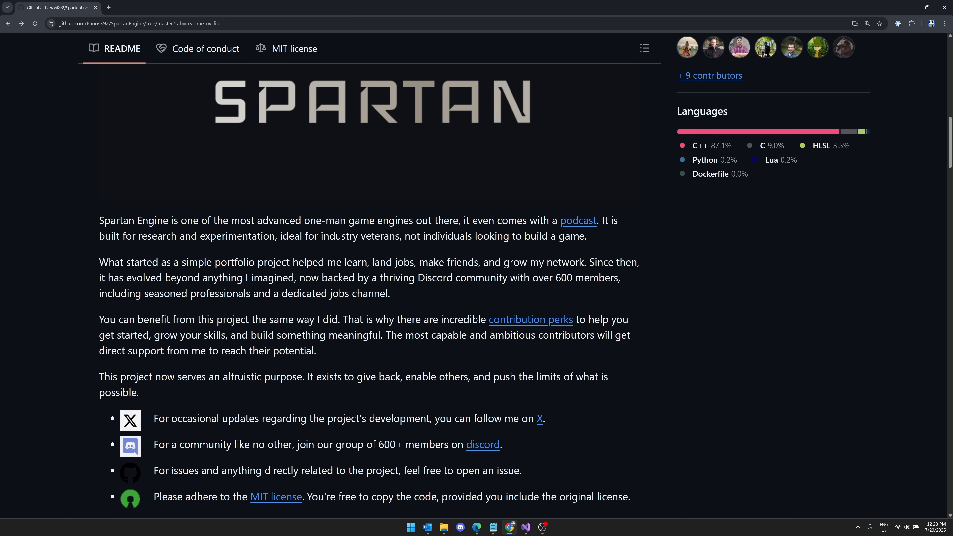
Scroll through the README's worlds showcase and the repository file list
scroll("down", 3)
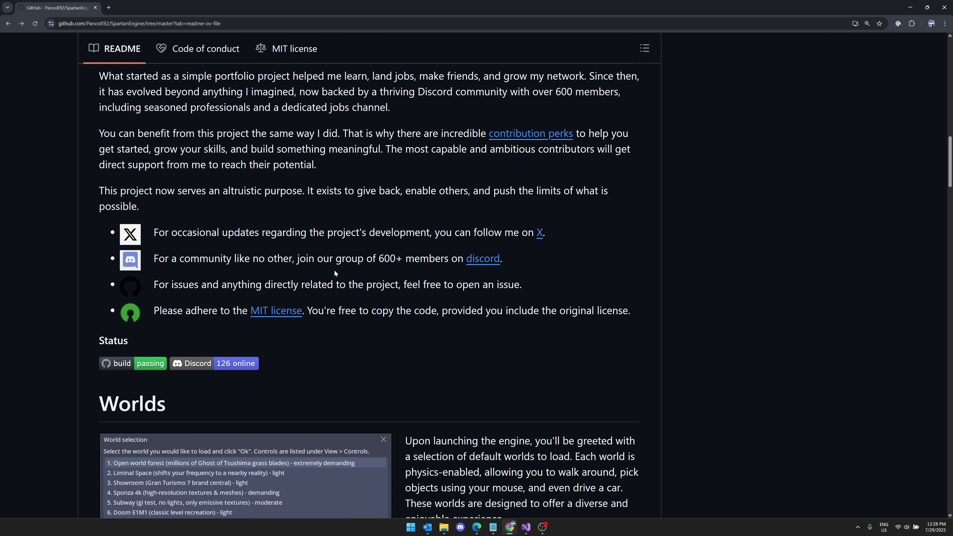
scroll("down", 3)
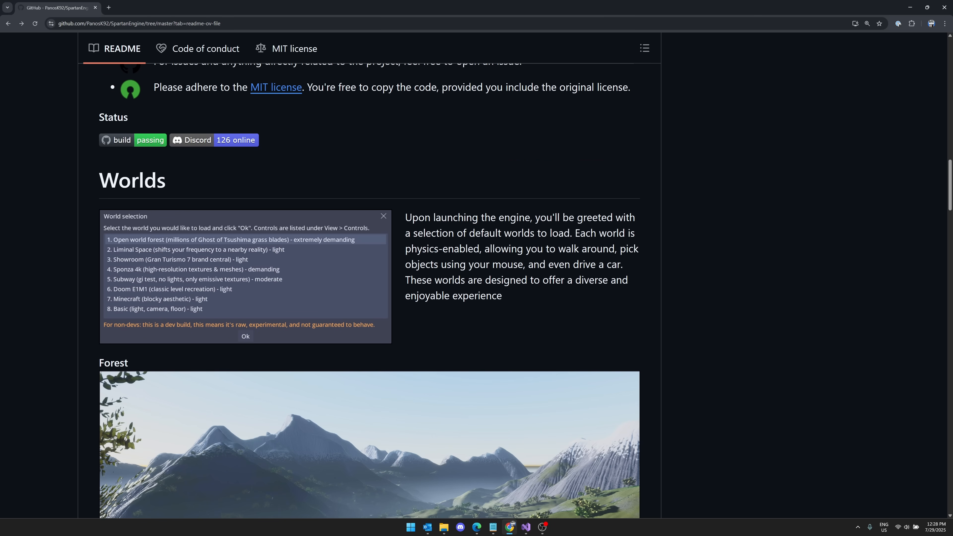
scroll("up", 3)
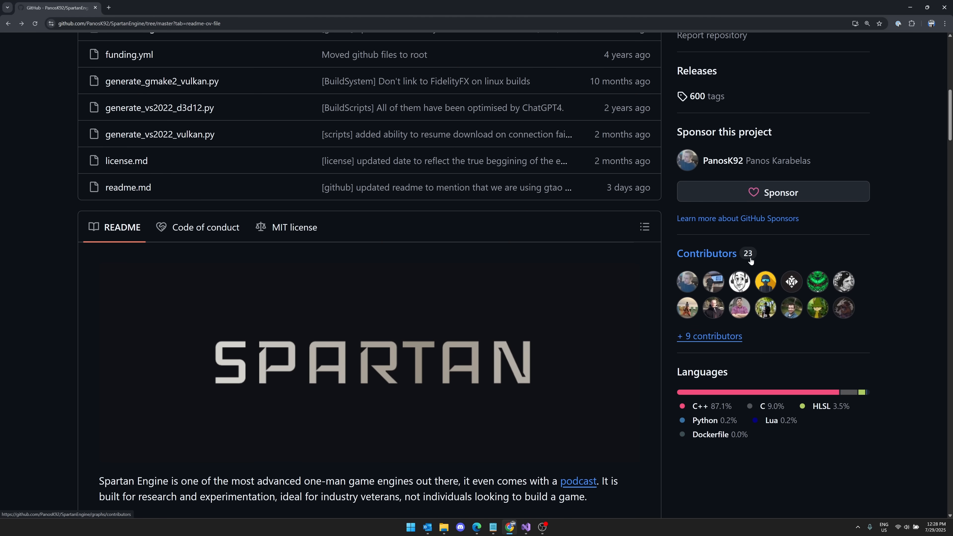
scroll("down", 3)
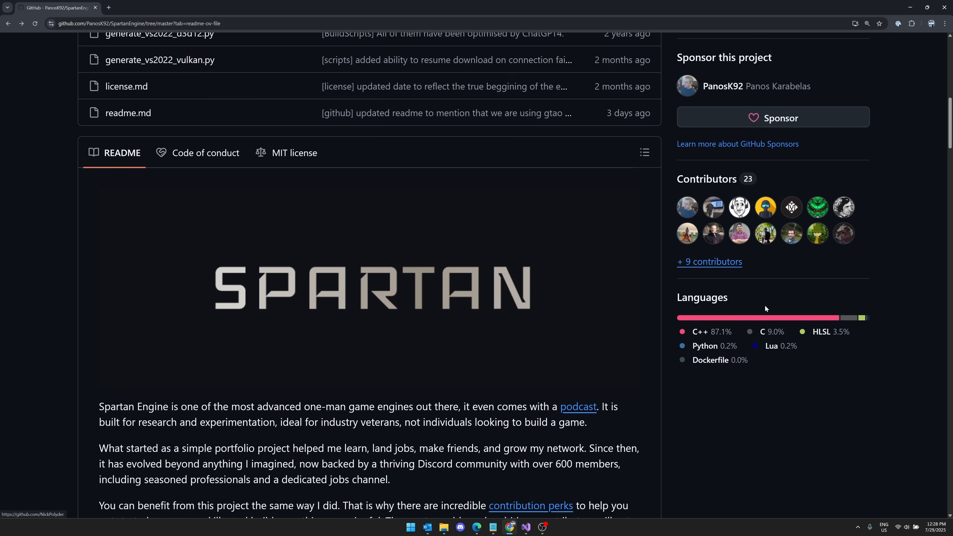
scroll("down", 3)
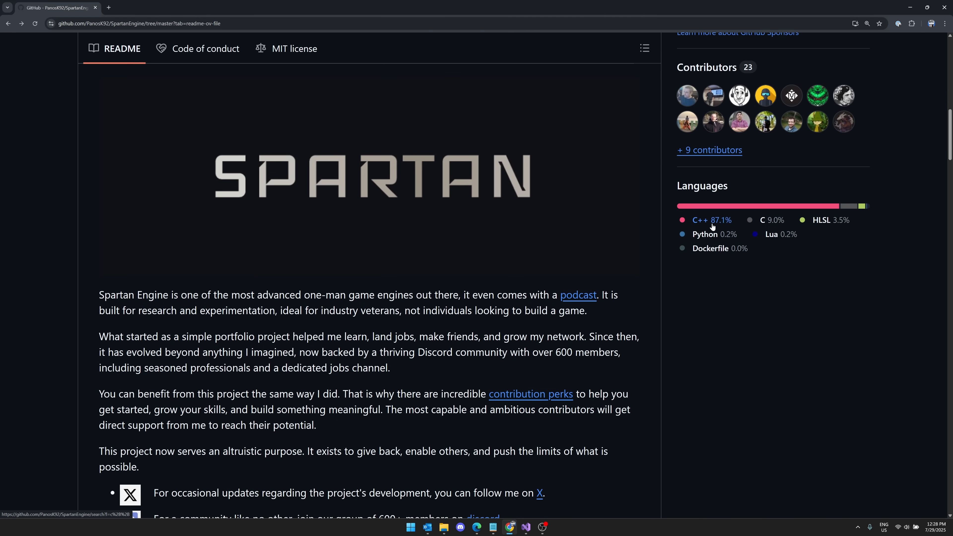
mouse_move(760, 237)
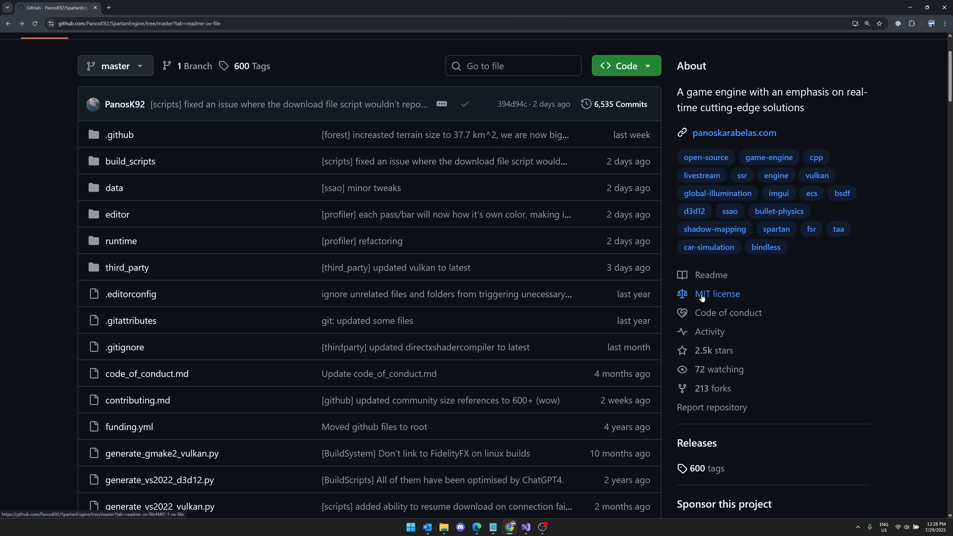
mouse_move(713, 351)
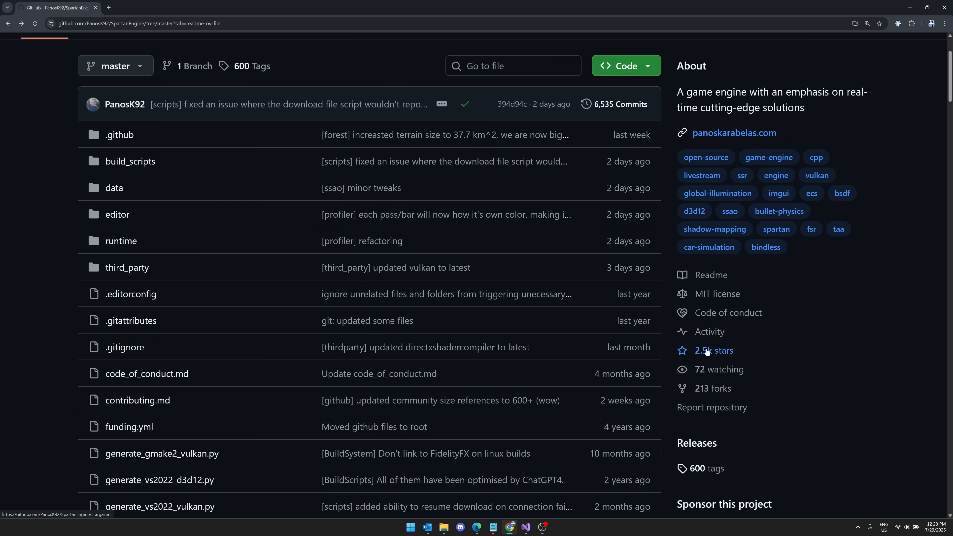
scroll("down", 3)
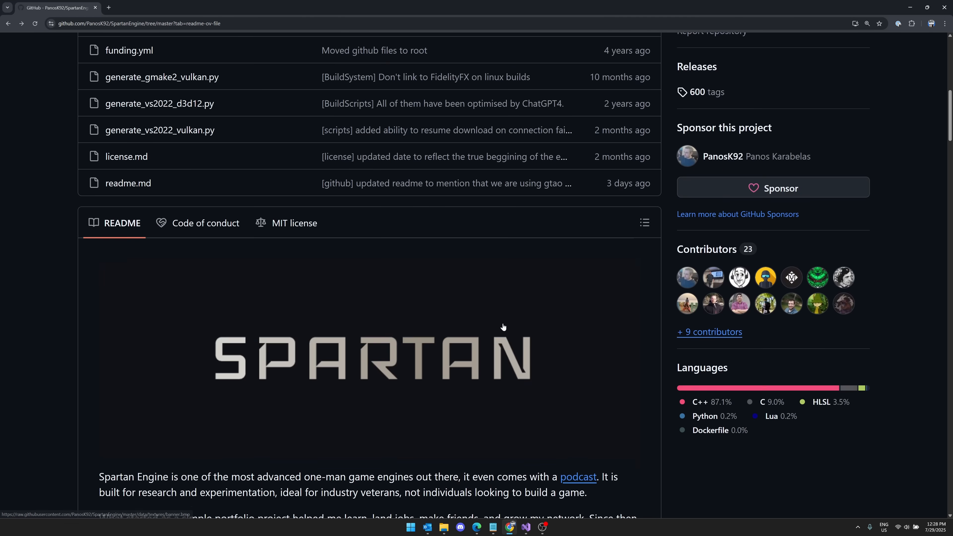
scroll("down", 3)
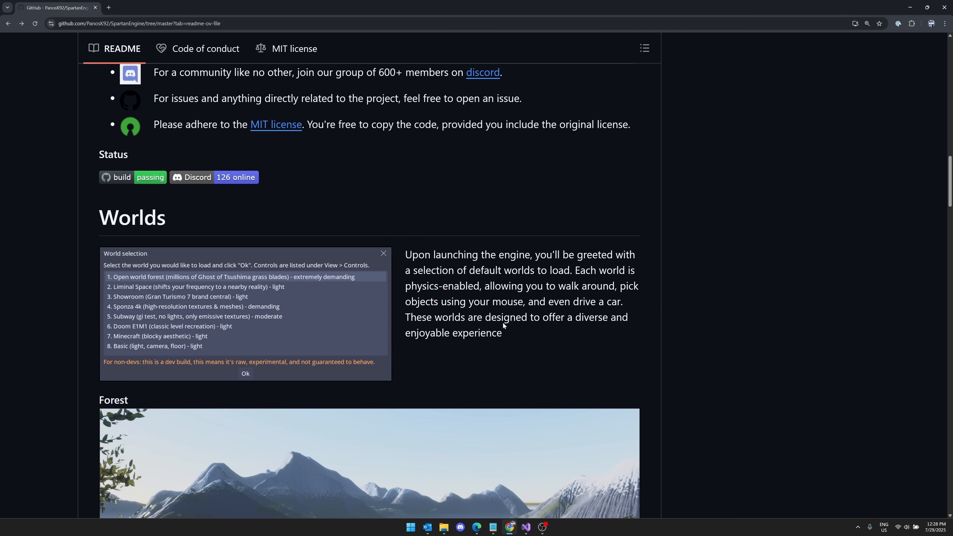
scroll("down", 3)
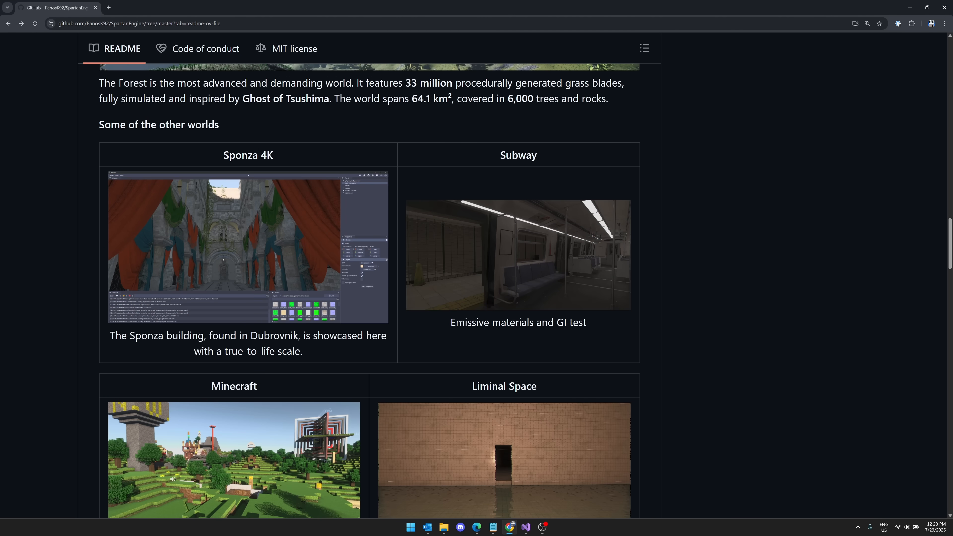
scroll("down", 3)
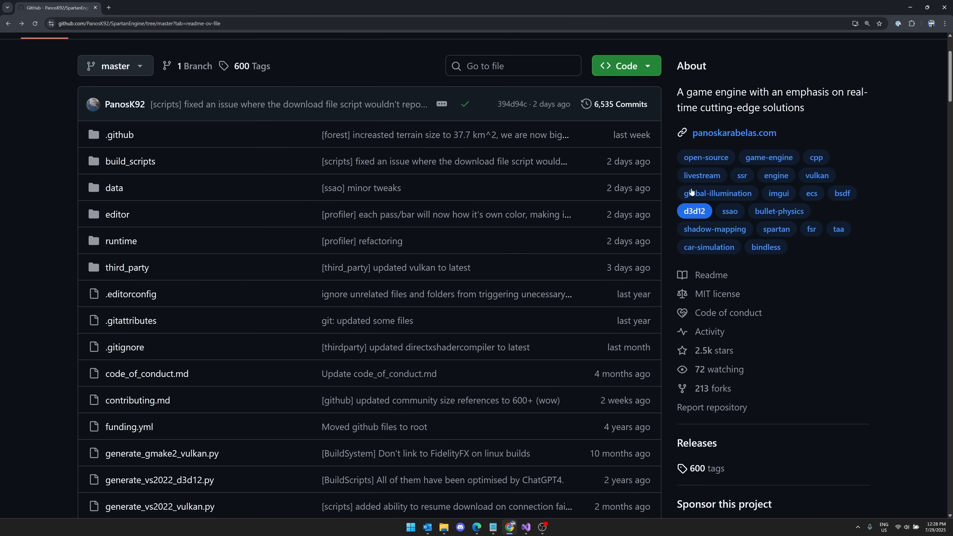
Open panoskarabelas.com from the repo's About section and view the CV page
left_click(734, 133)
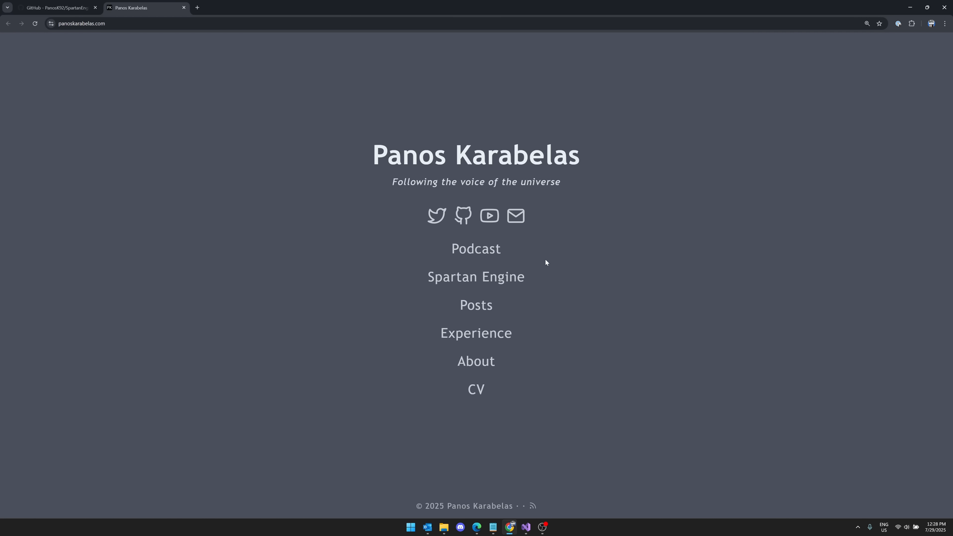
left_click(476, 389)
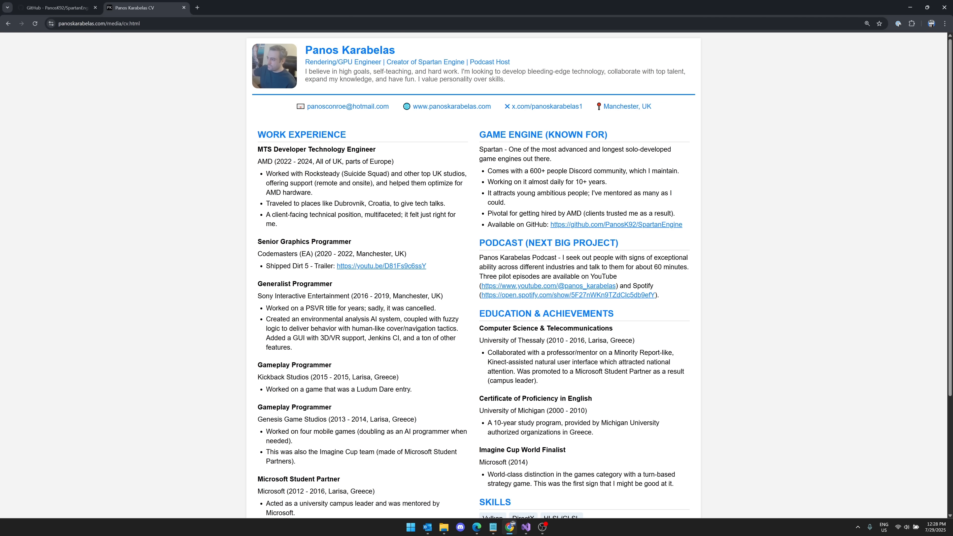
scroll("down", 3)
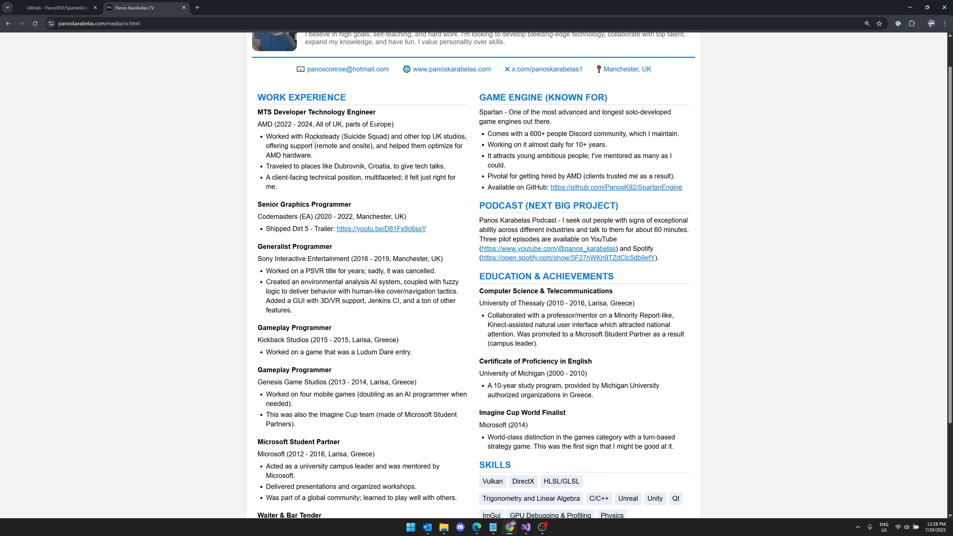
mouse_move(266, 352)
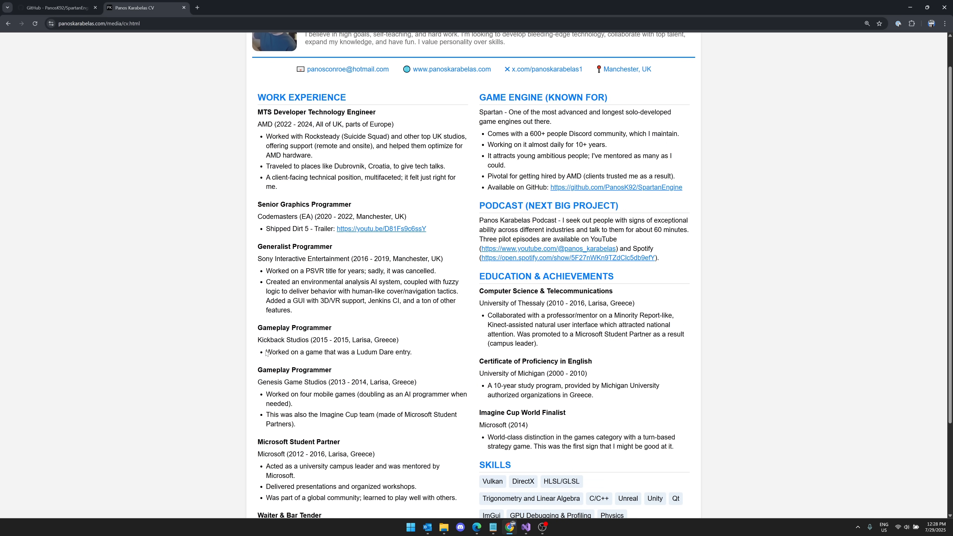
Highlight the Ludum Dare entry line on the CV, clear it and return to the top
double_click(385, 339)
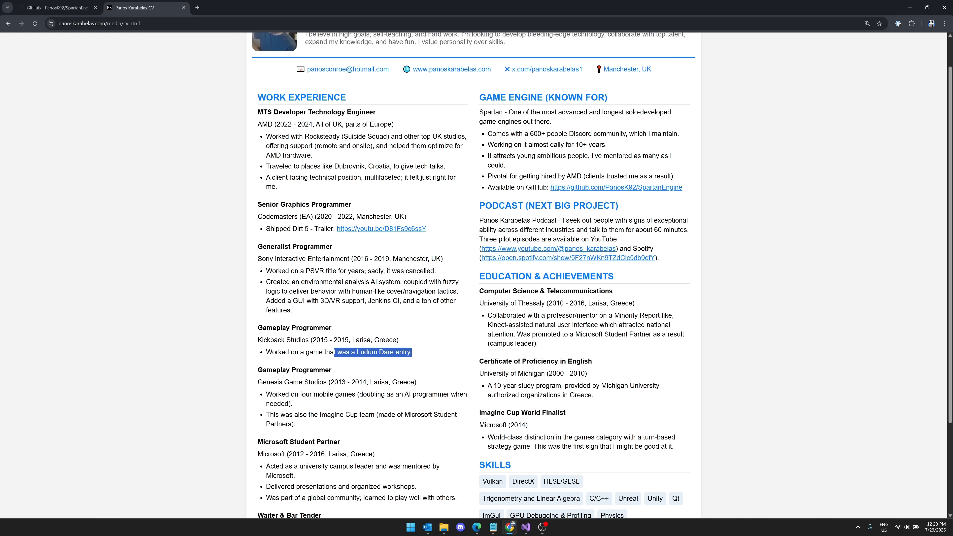
left_click(348, 439)
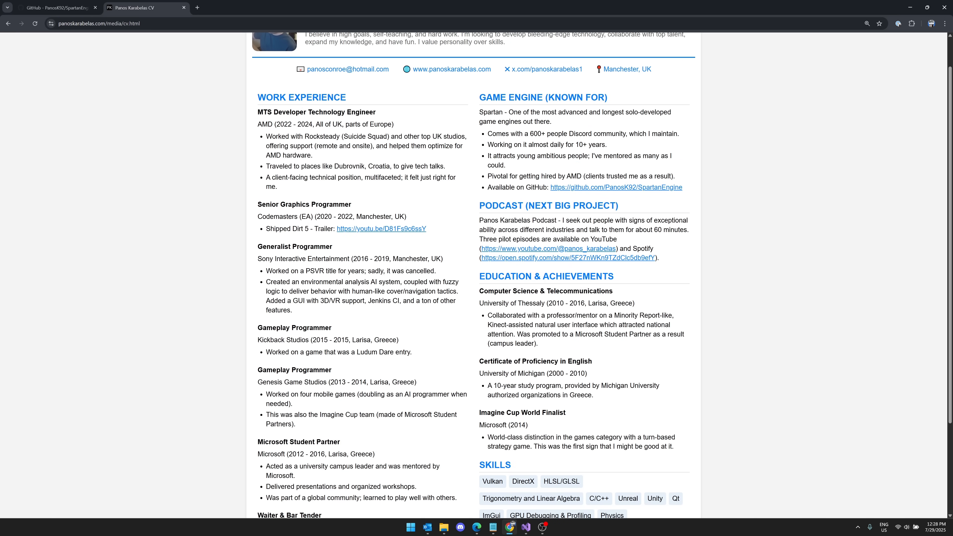
scroll("up", 3)
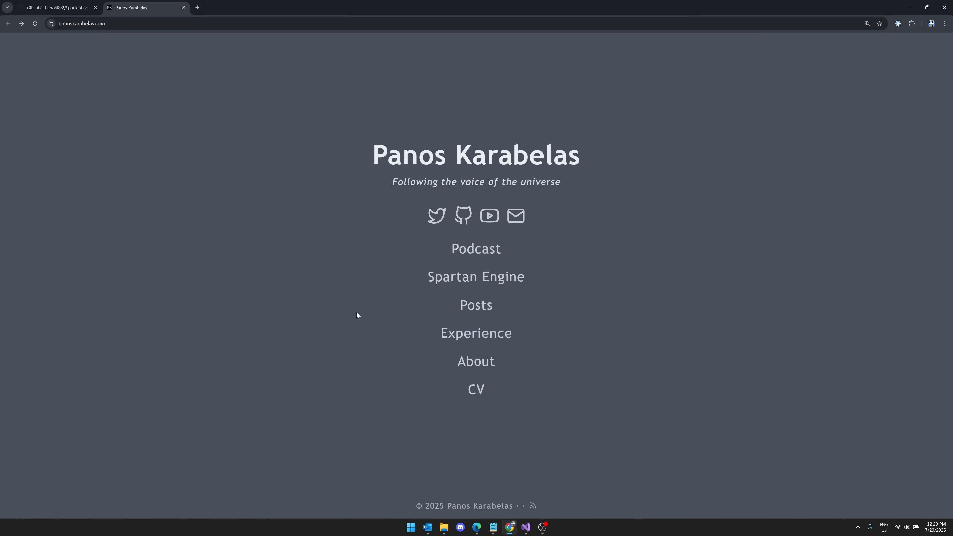
mouse_move(326, 225)
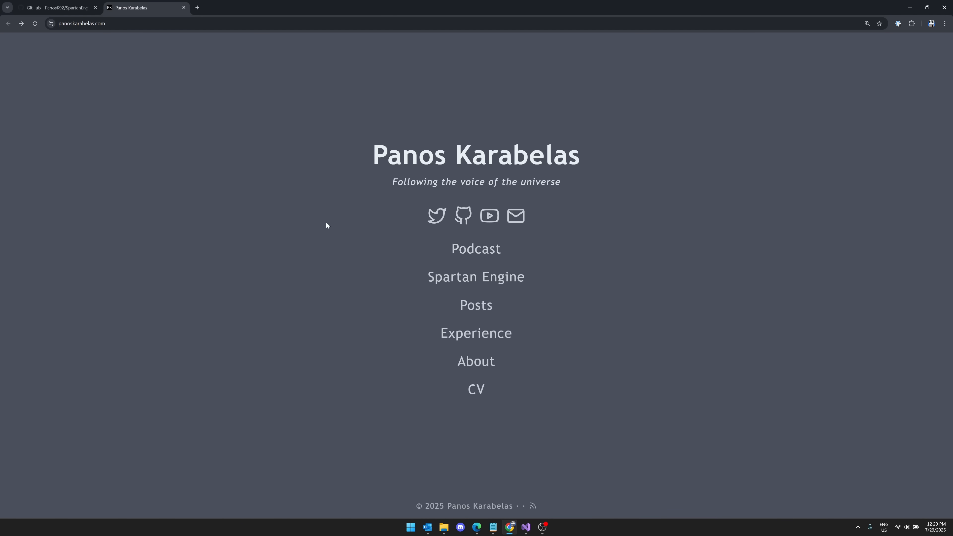
mouse_move(703, 240)
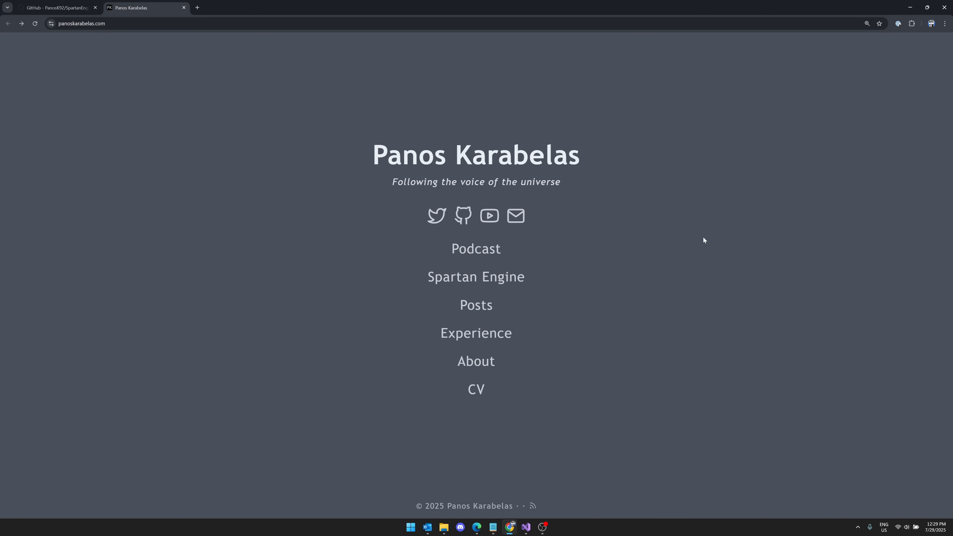
Return to the SpartanEngine repository and scroll to the README banner and introduction
left_click(54, 7)
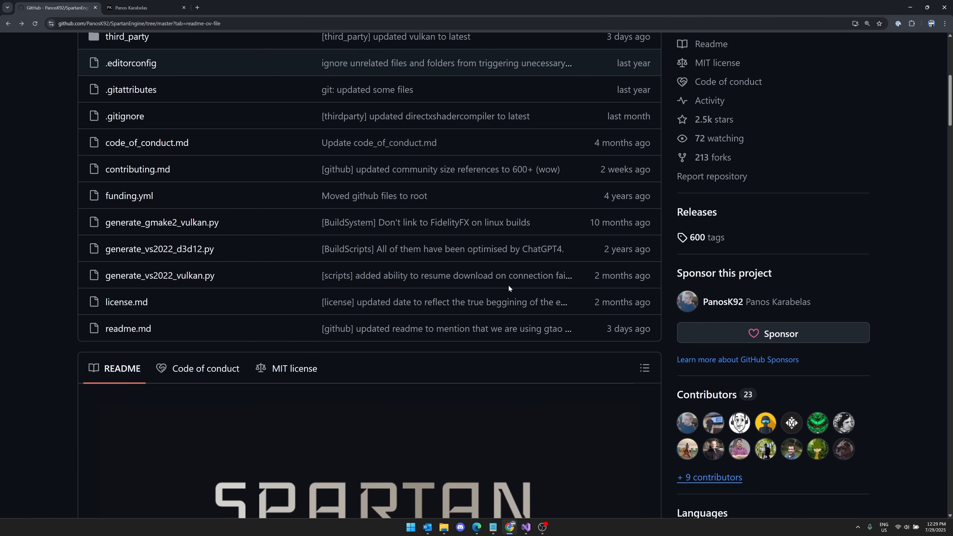
scroll("down", 3)
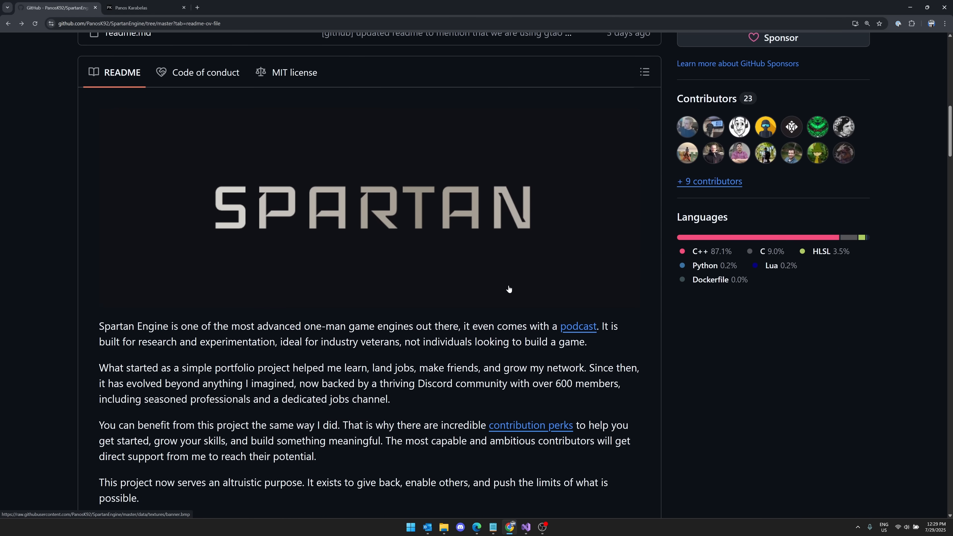
scroll("down", 3)
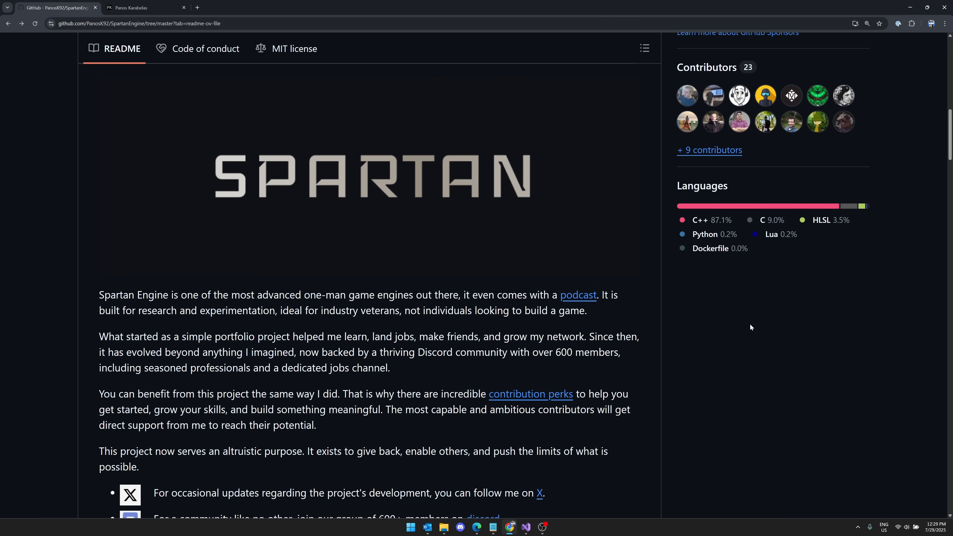
mouse_move(57, 343)
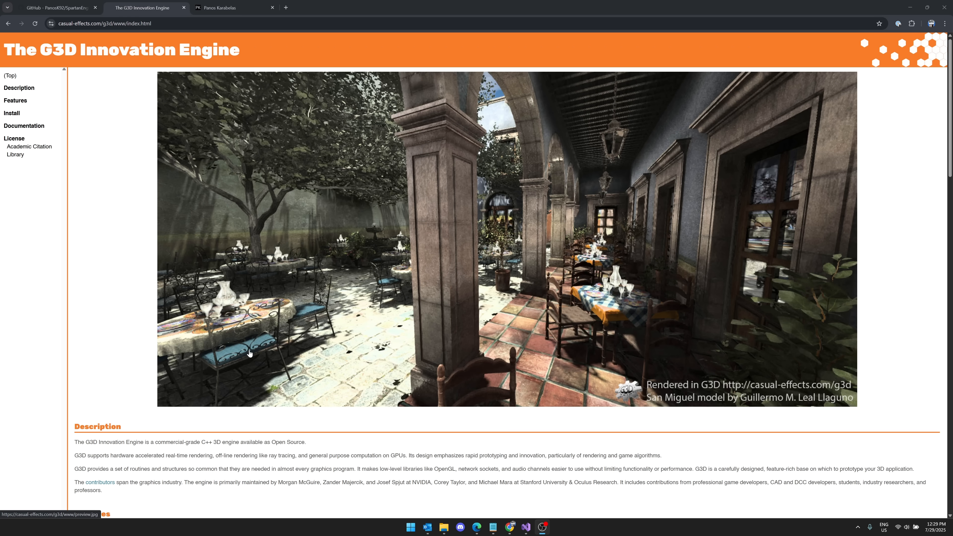
mouse_move(290, 419)
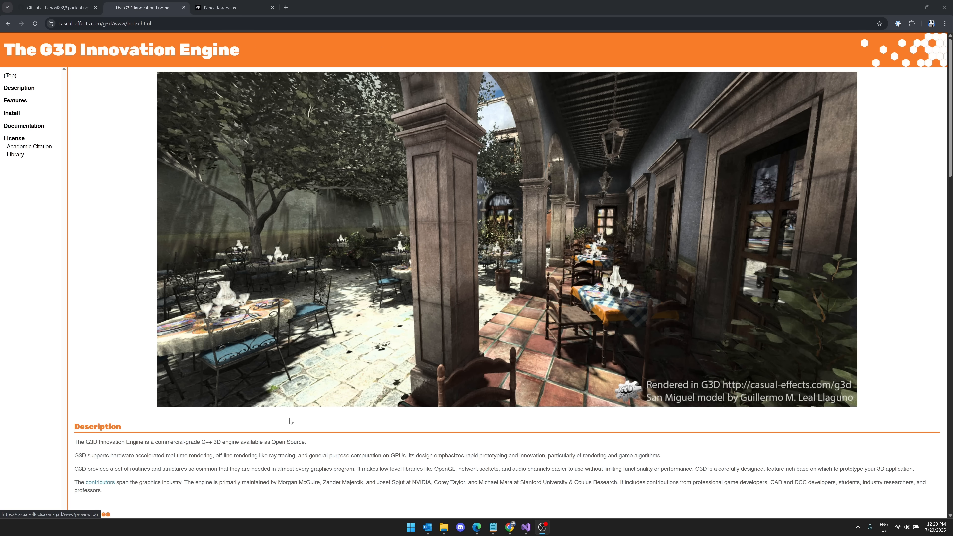
Scroll through the G3D Innovation Engine description and features, then return to the Spartan repository
scroll("down", 3)
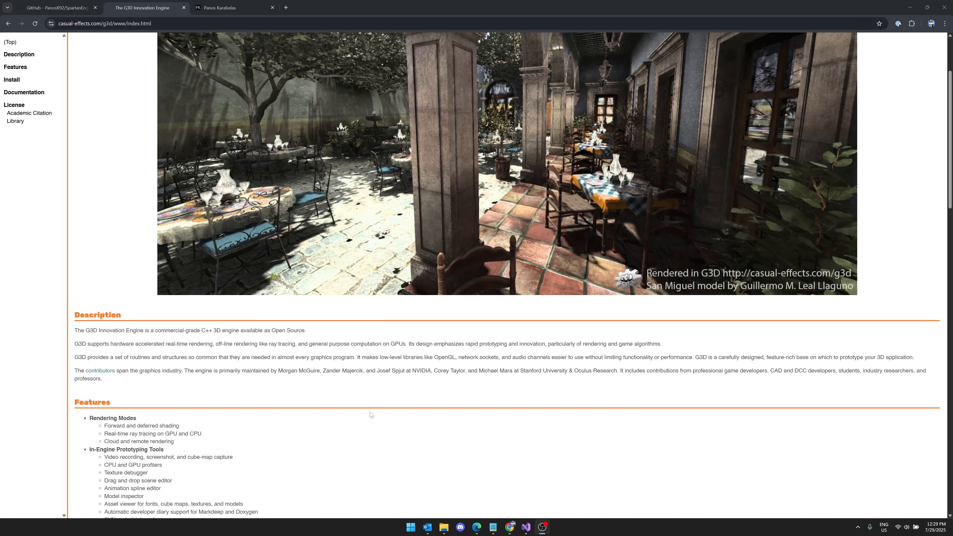
scroll("down", 3)
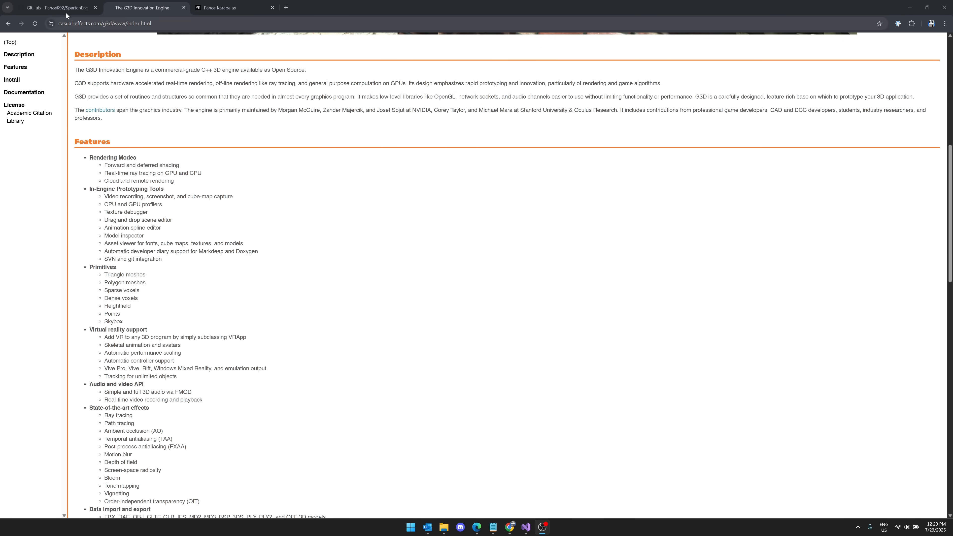
left_click(54, 8)
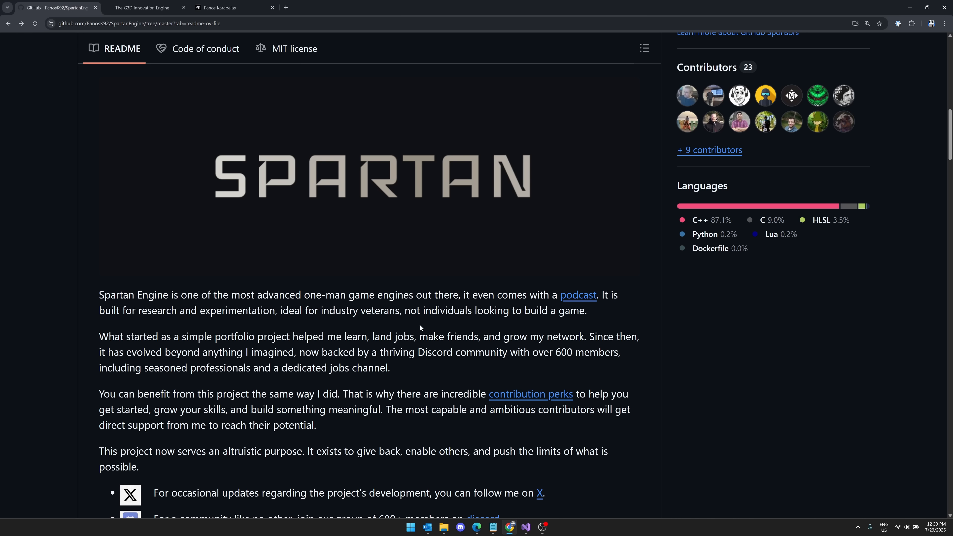
mouse_move(400, 282)
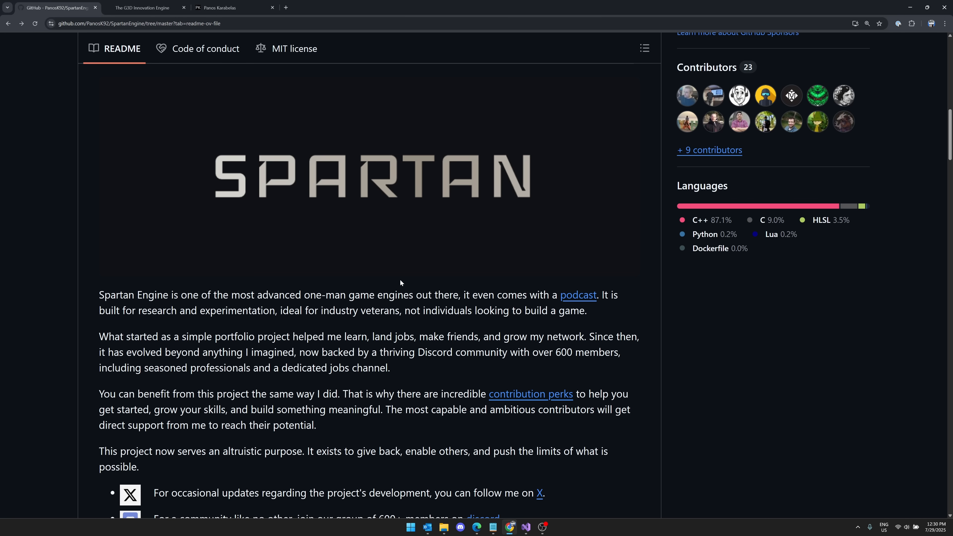
scroll("up", 3)
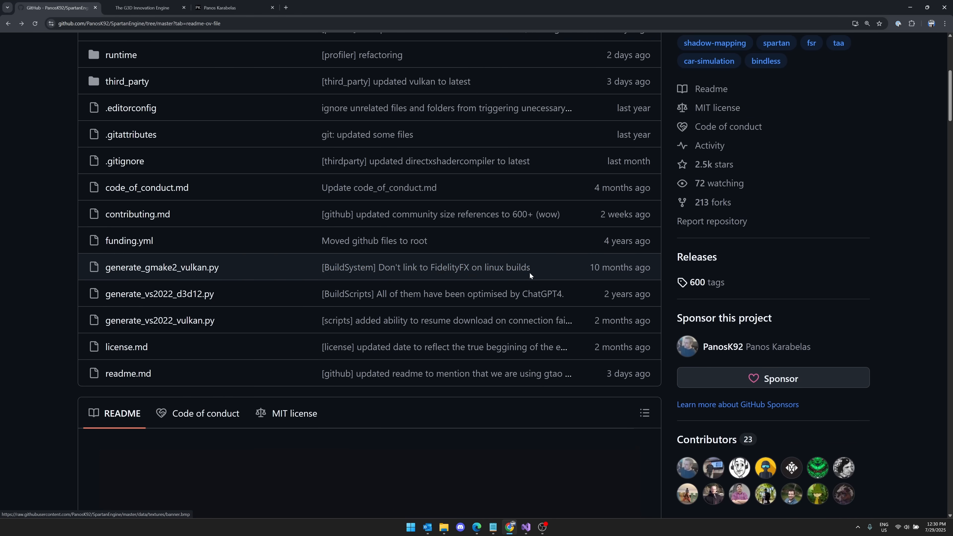
scroll("up", 3)
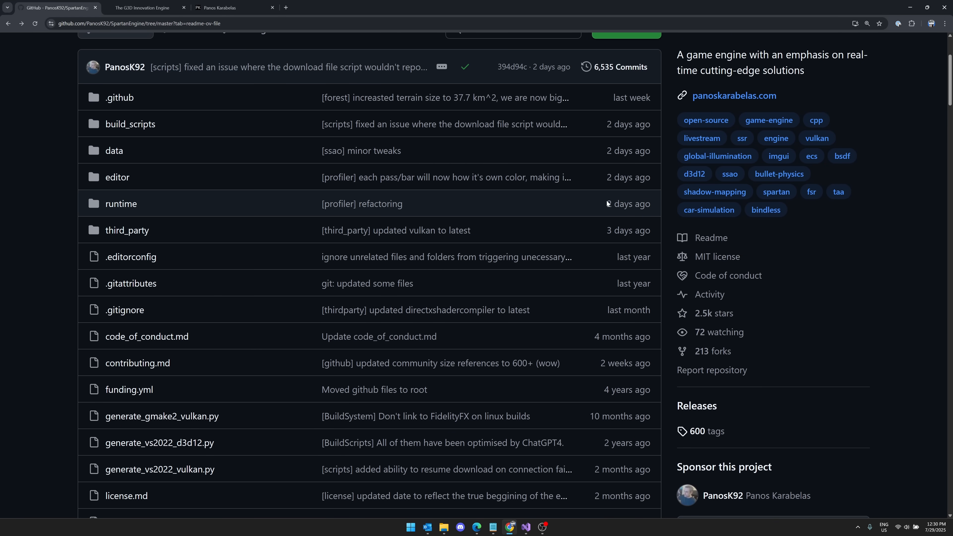
scroll("up", 3)
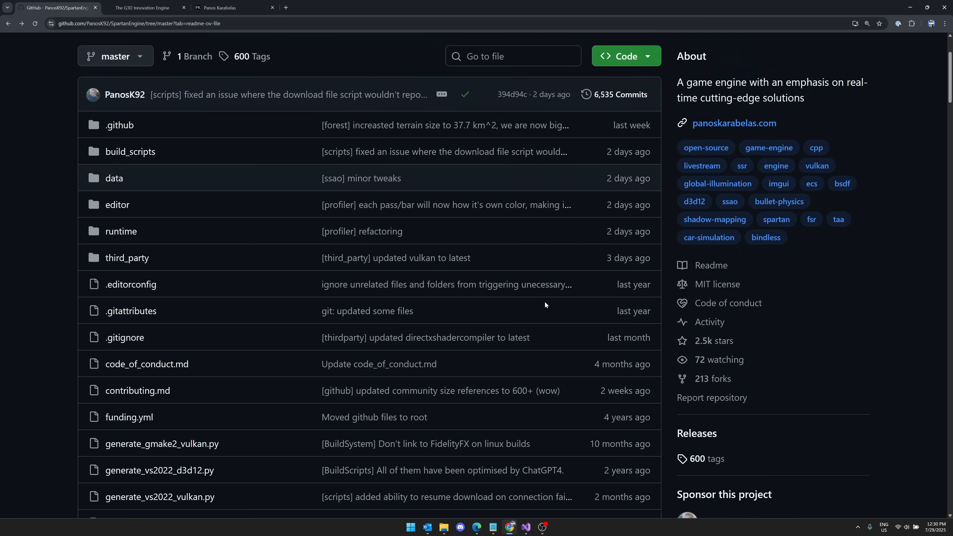
scroll("down", 3)
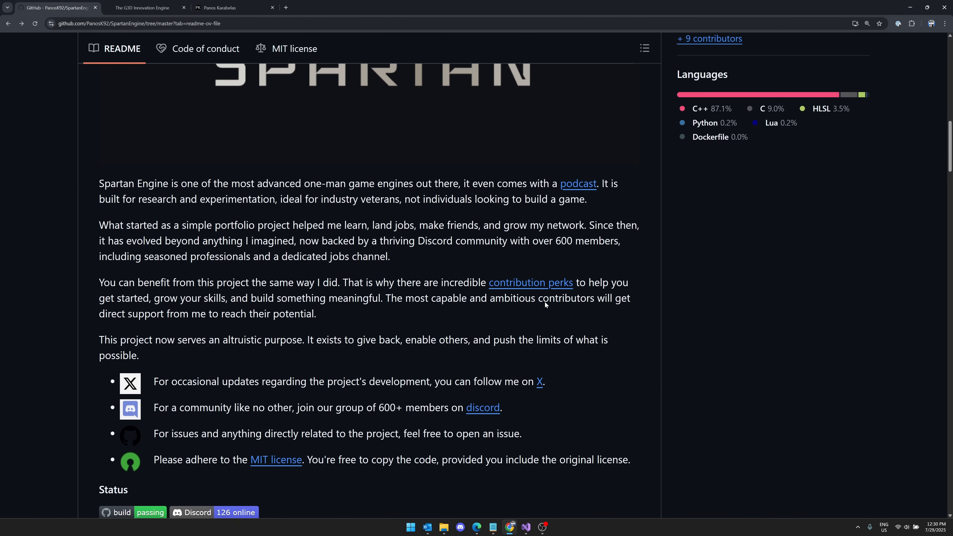
scroll("up", 3)
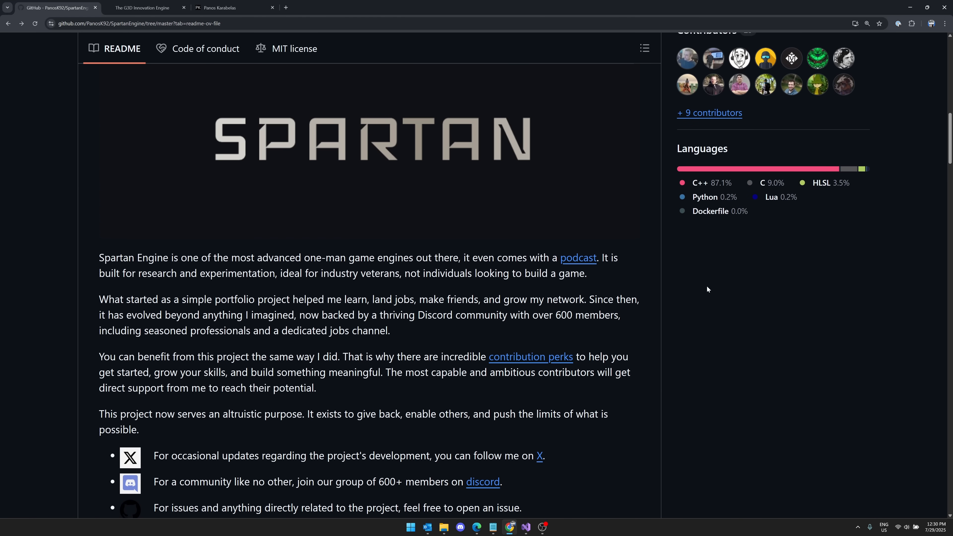